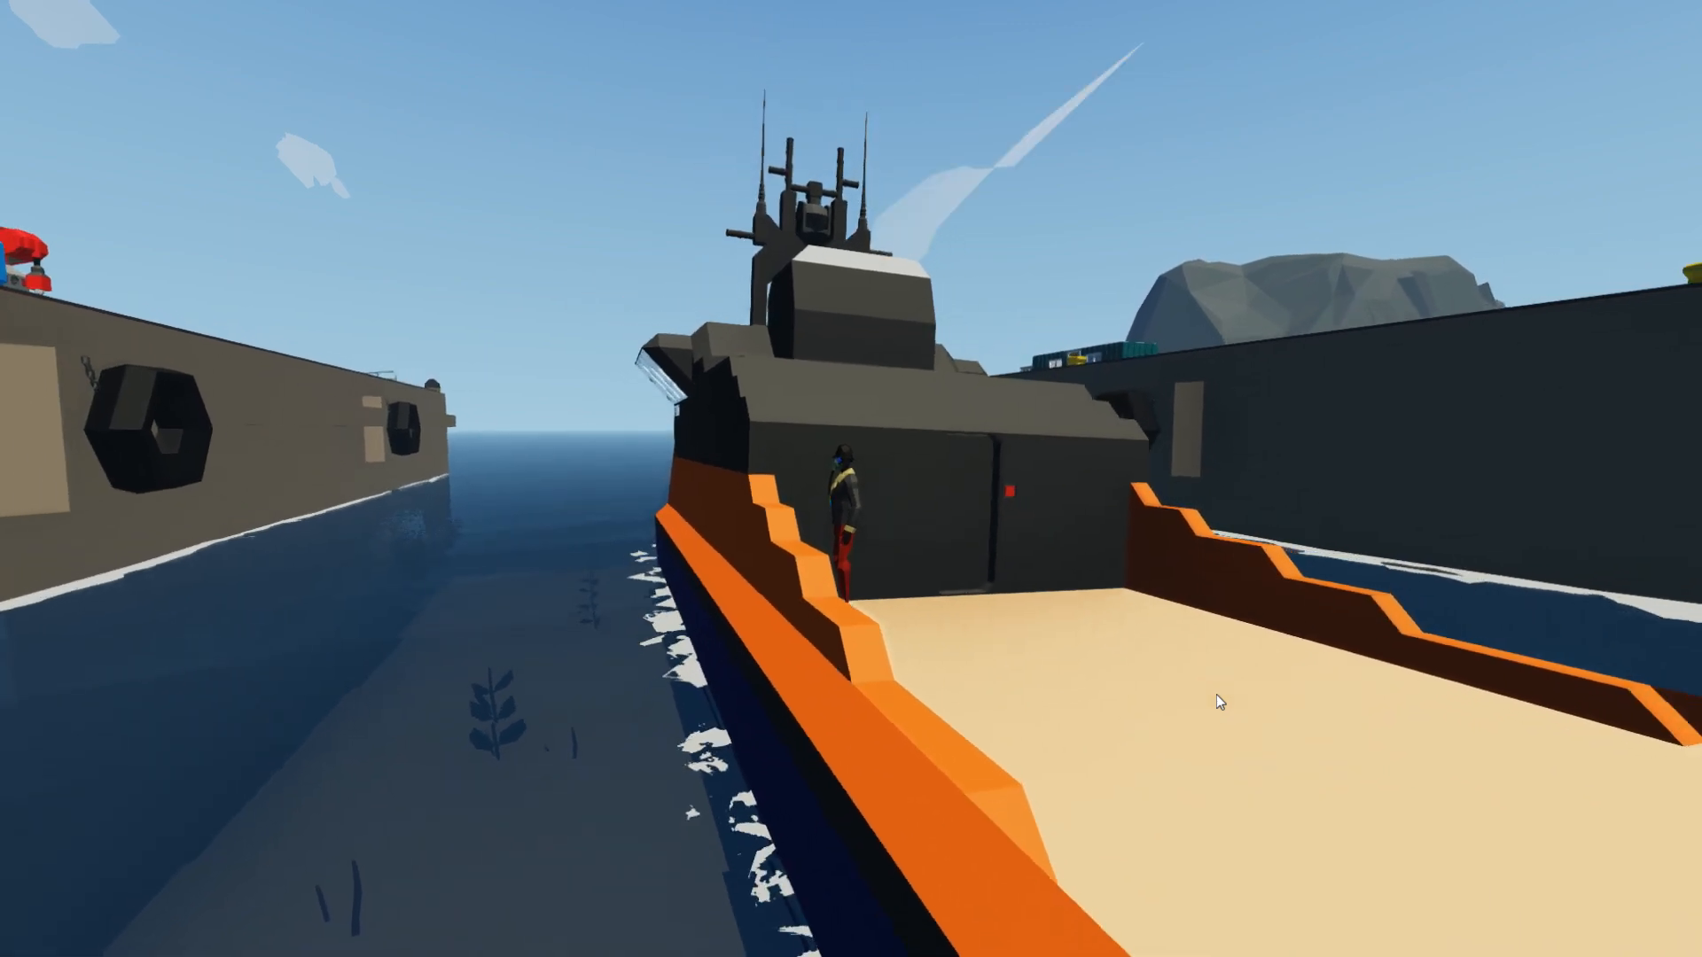
pyautogui.moveTo(851, 478)
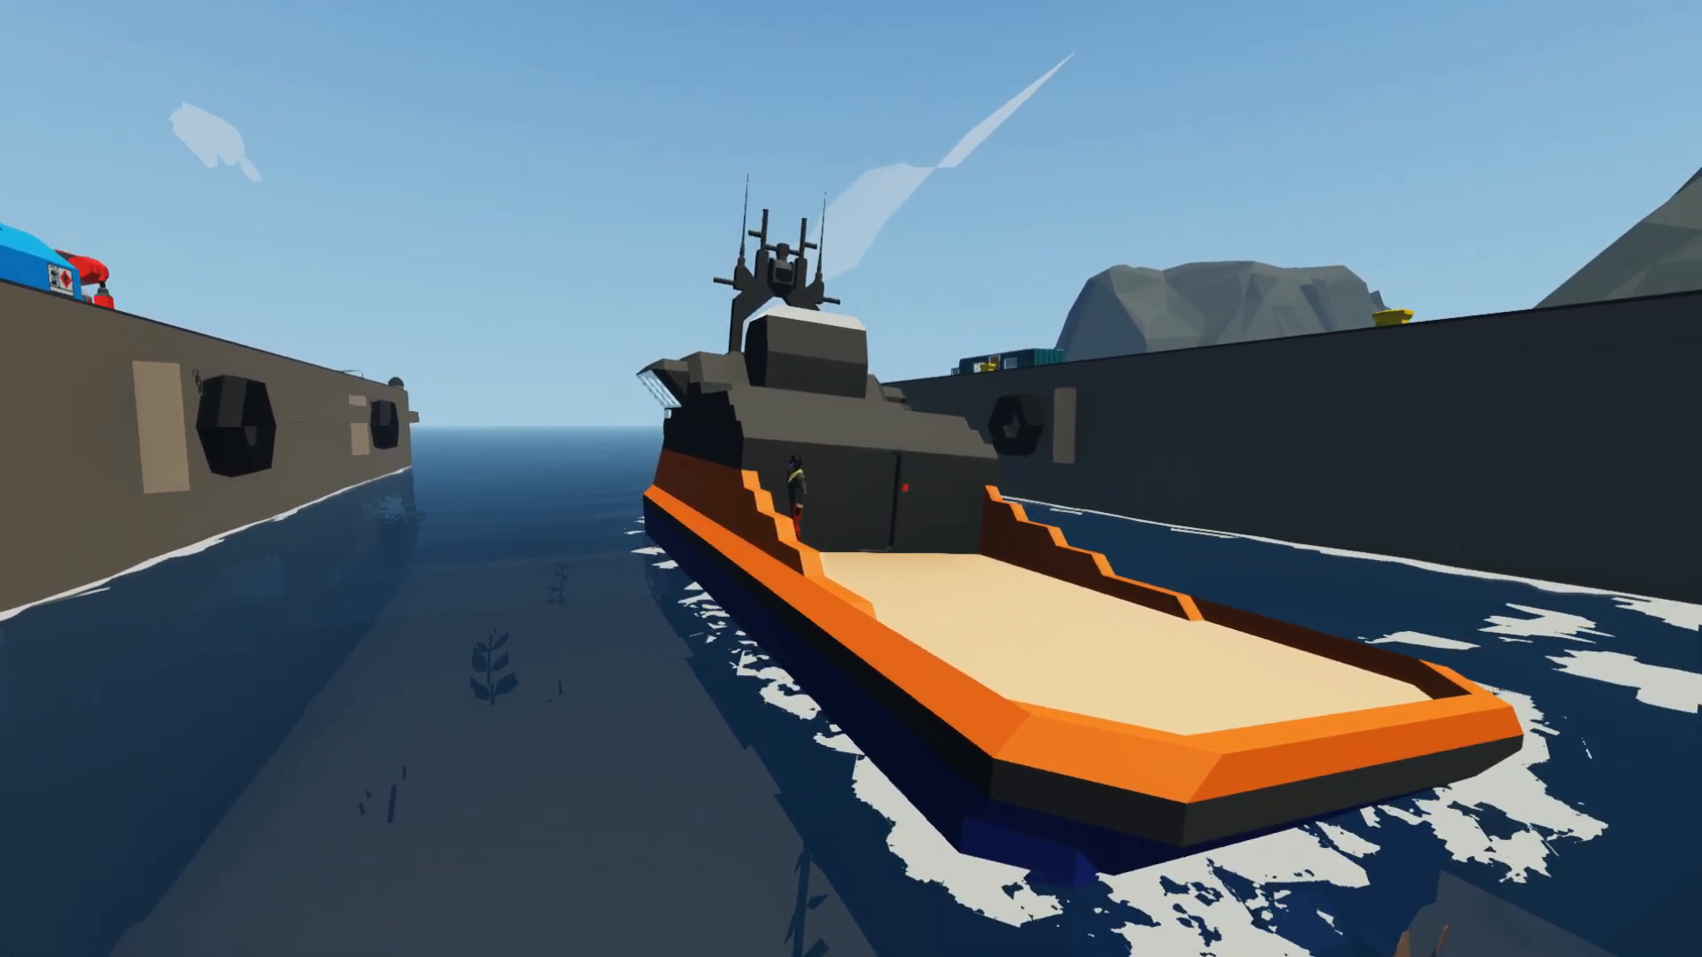
pyautogui.moveTo(1215, 635)
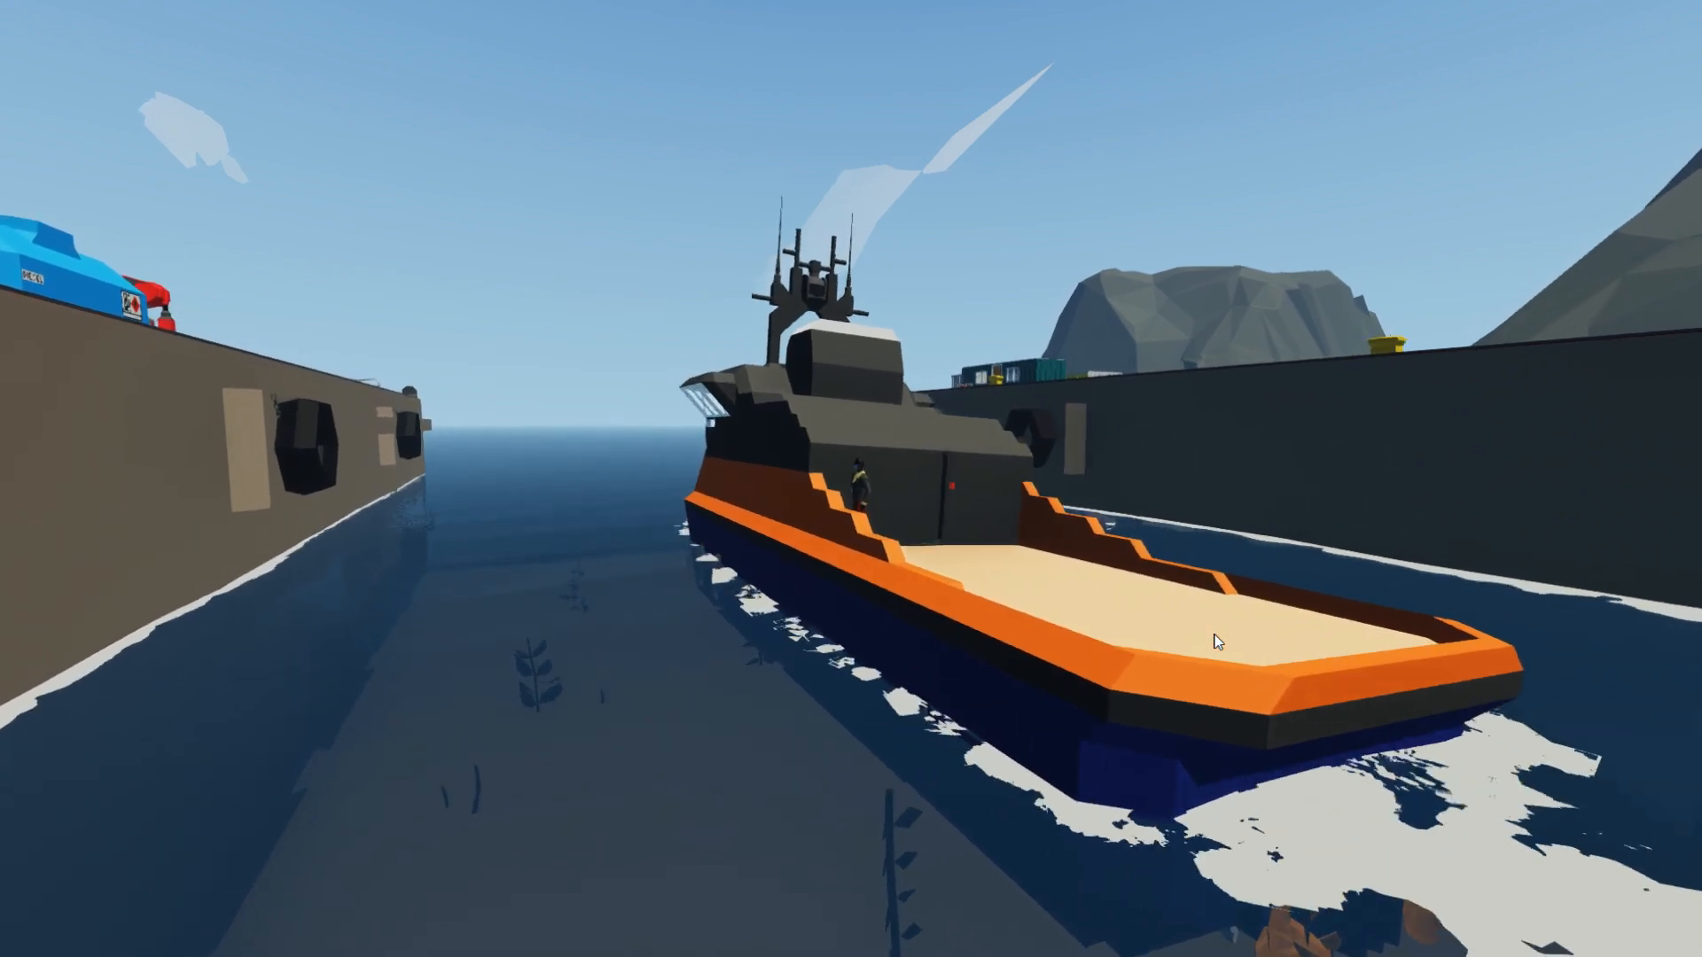
pyautogui.moveTo(851, 479)
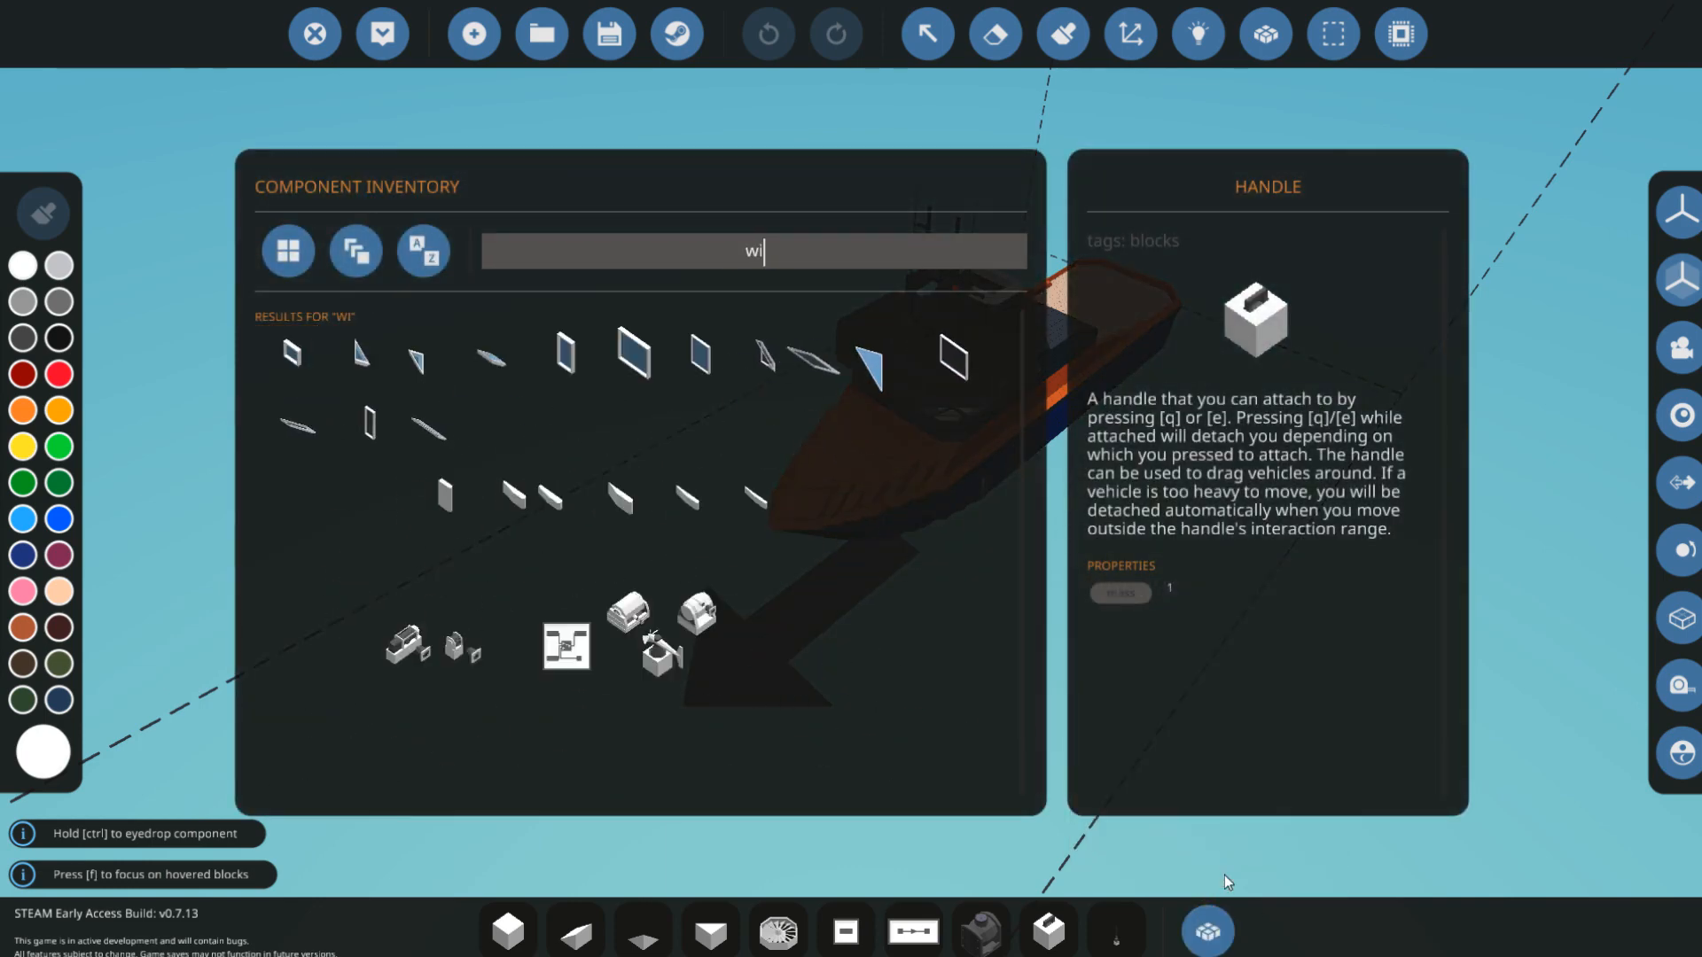
# - Search 'winch' and read the small, huge, large and medium winch descriptions, then search 'hose'
pyautogui.write('nch')
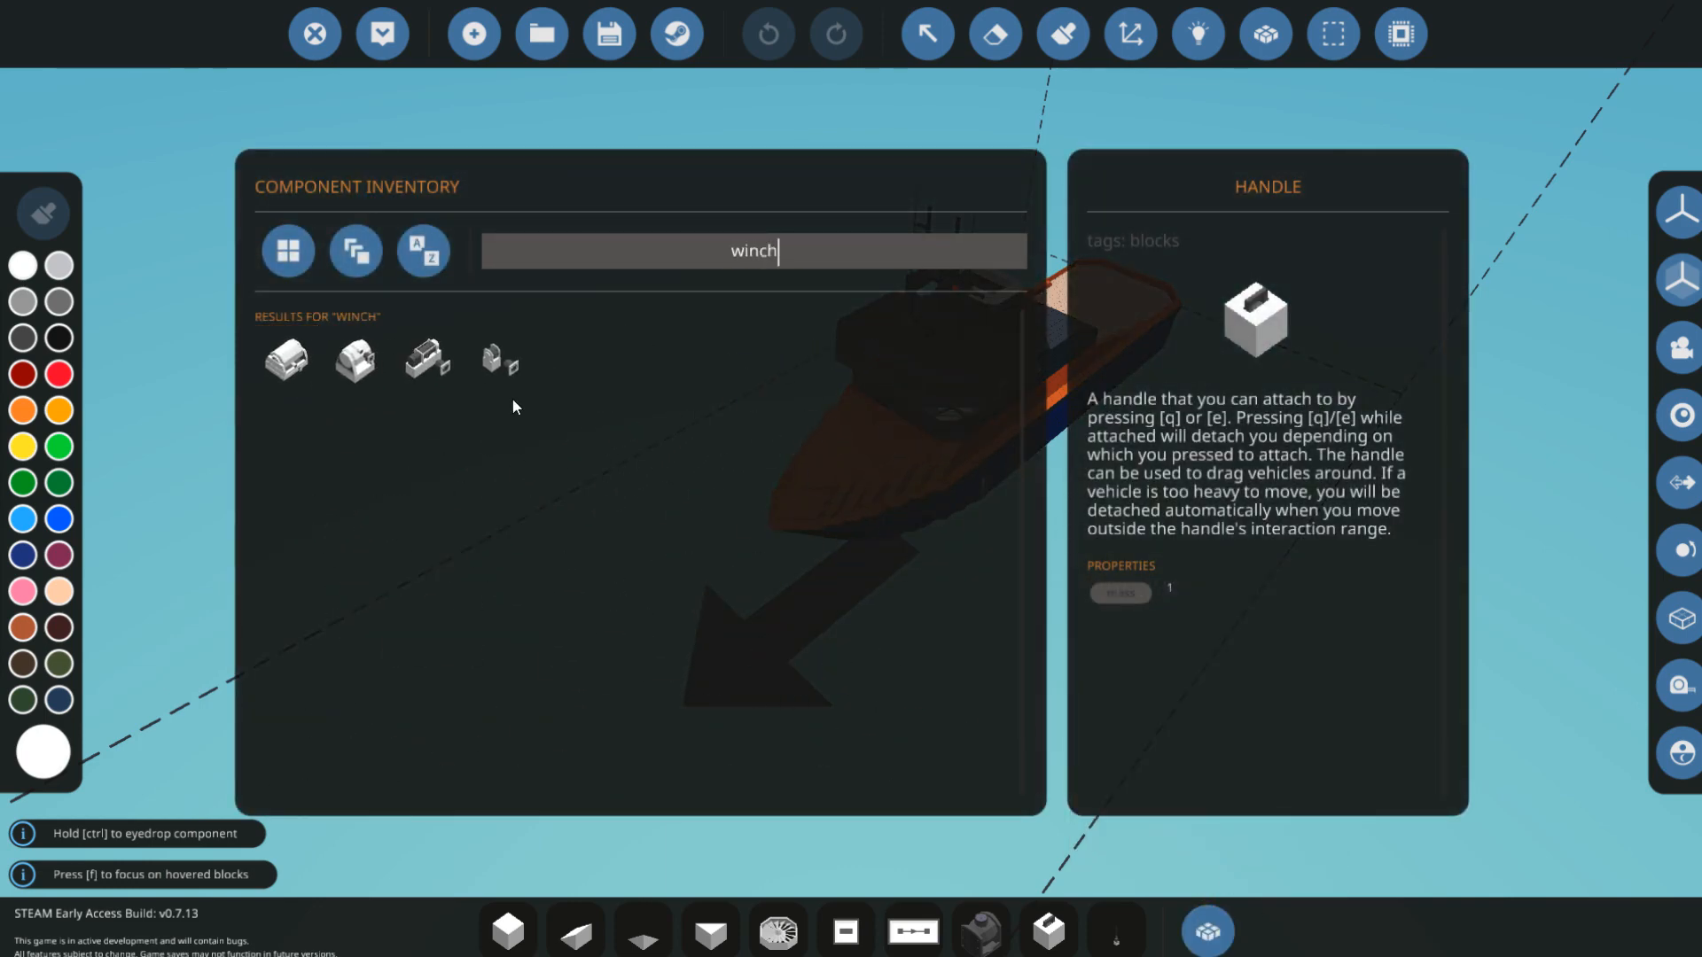
pyautogui.click(492, 358)
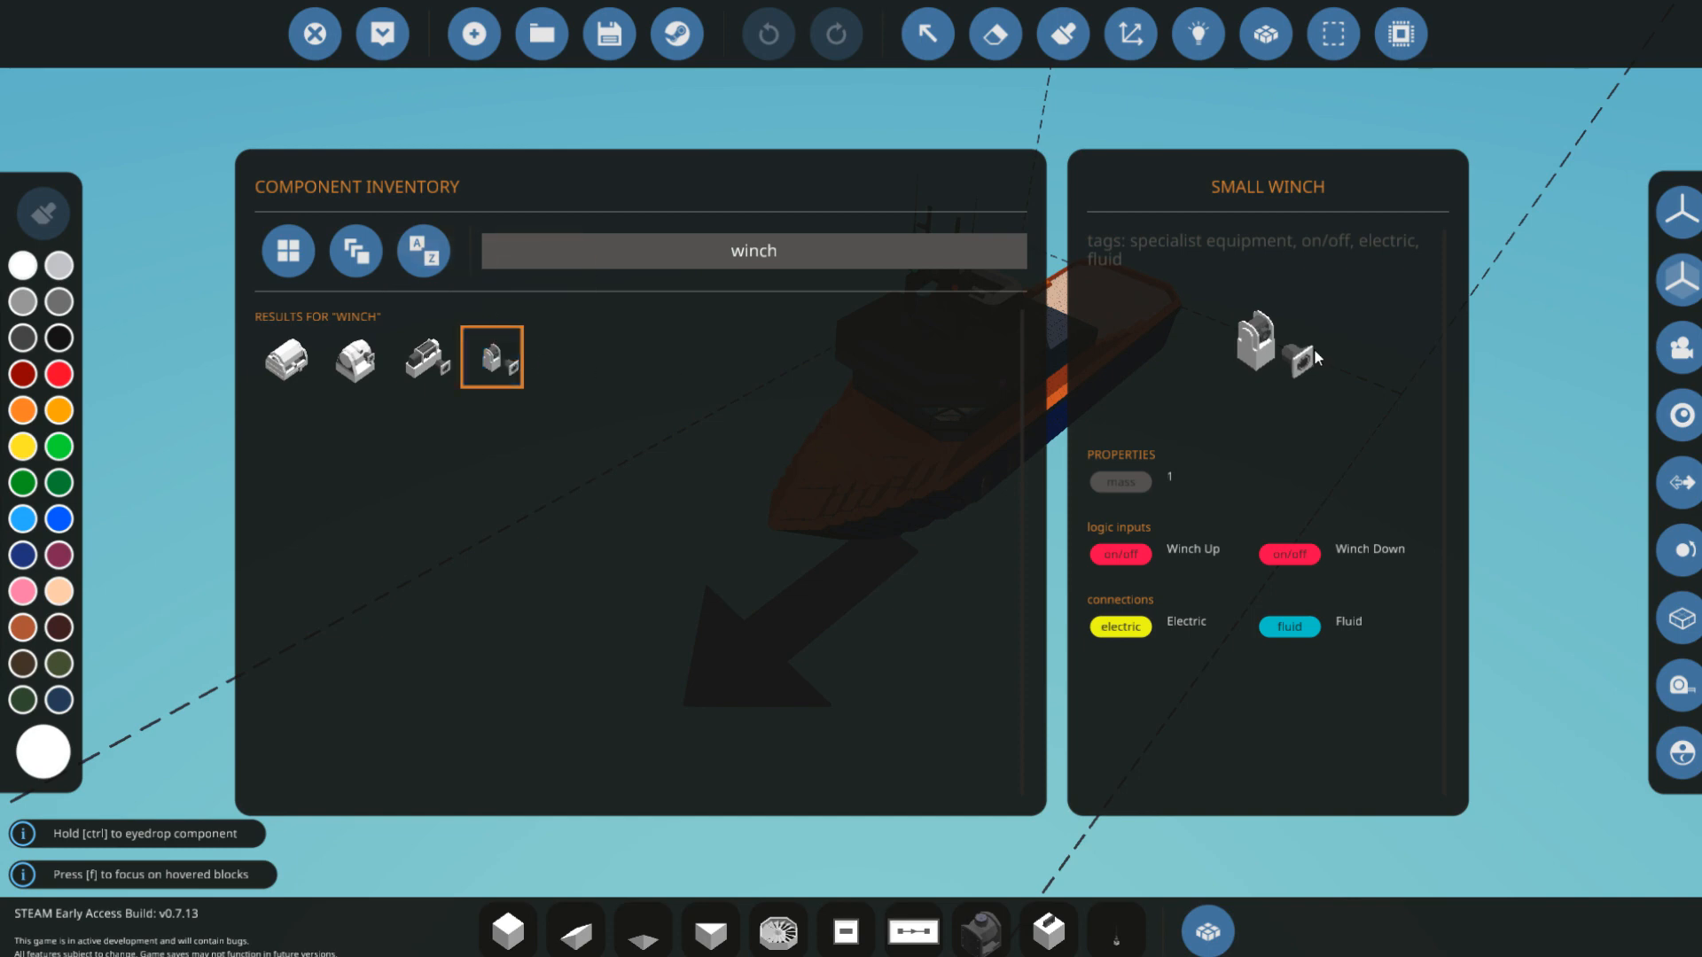
pyautogui.moveTo(1262, 214)
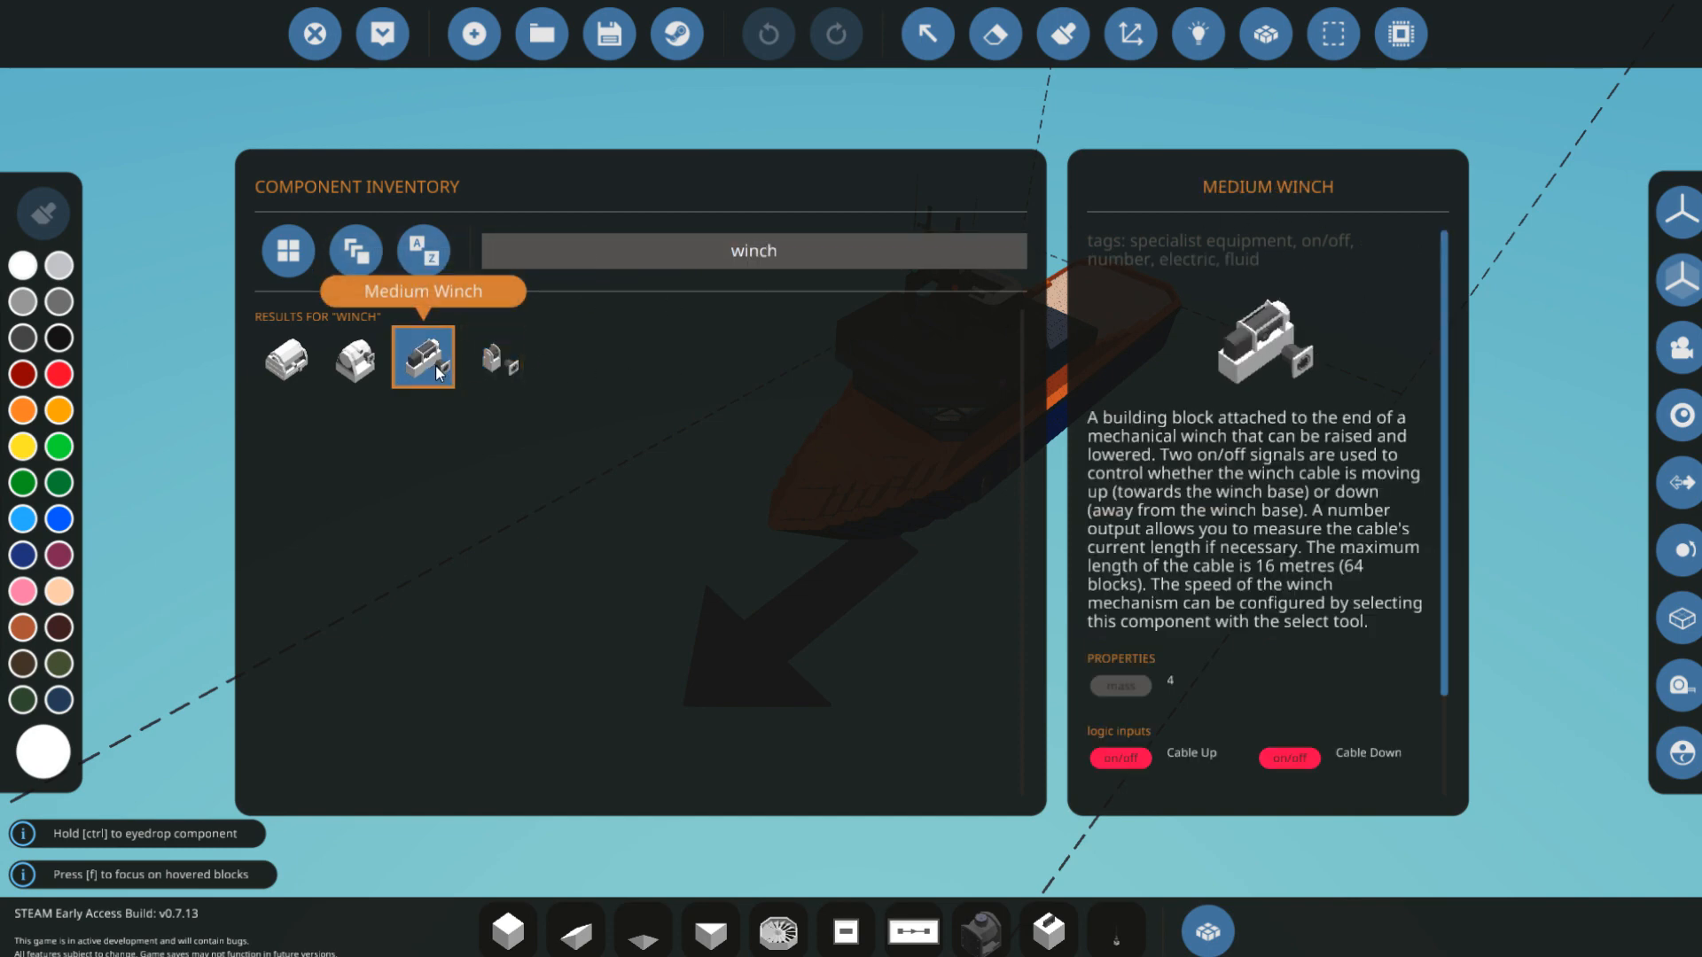
pyautogui.moveTo(353, 356)
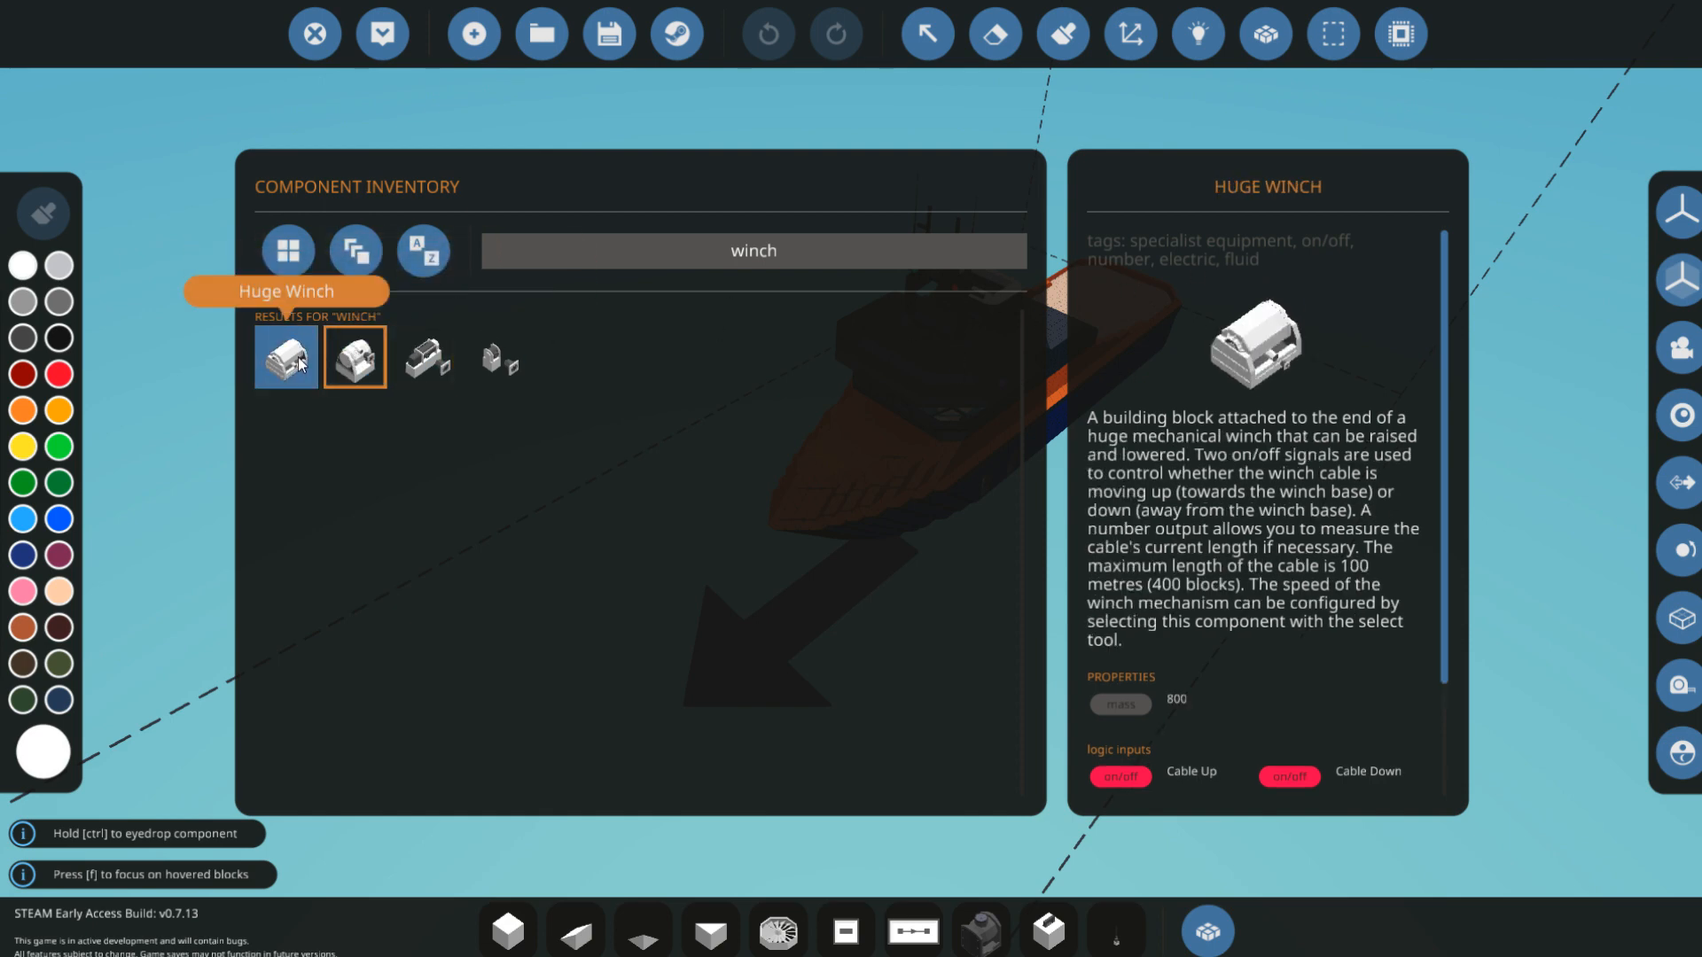
pyautogui.click(285, 357)
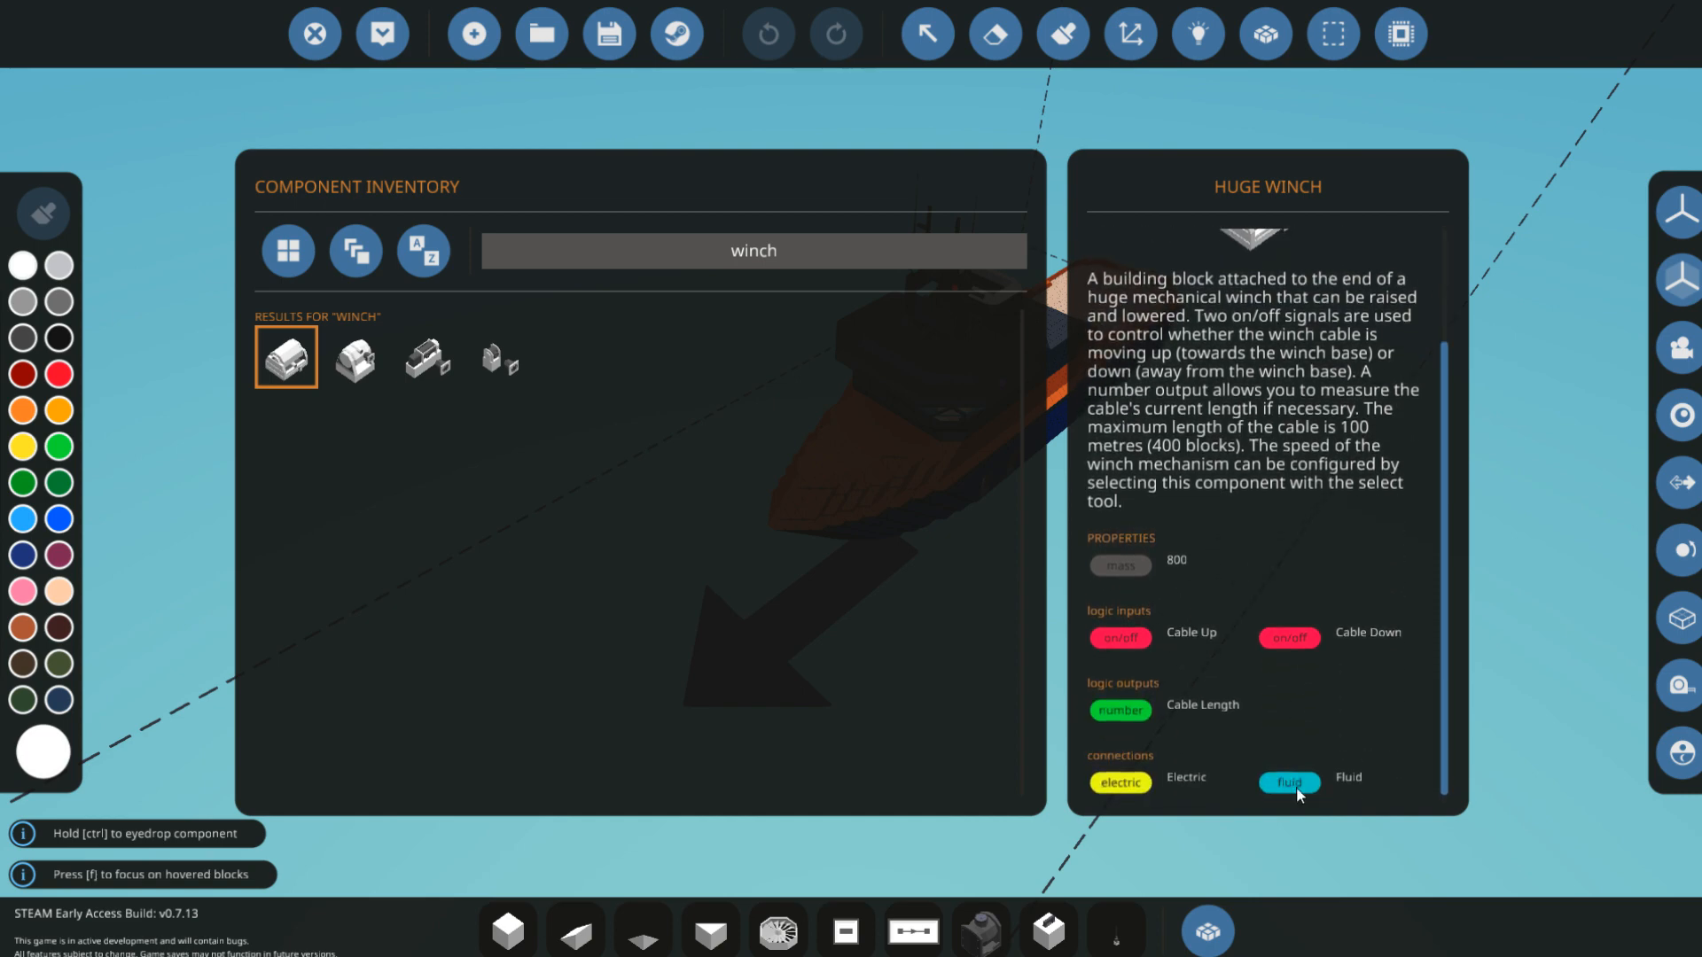
pyautogui.click(354, 357)
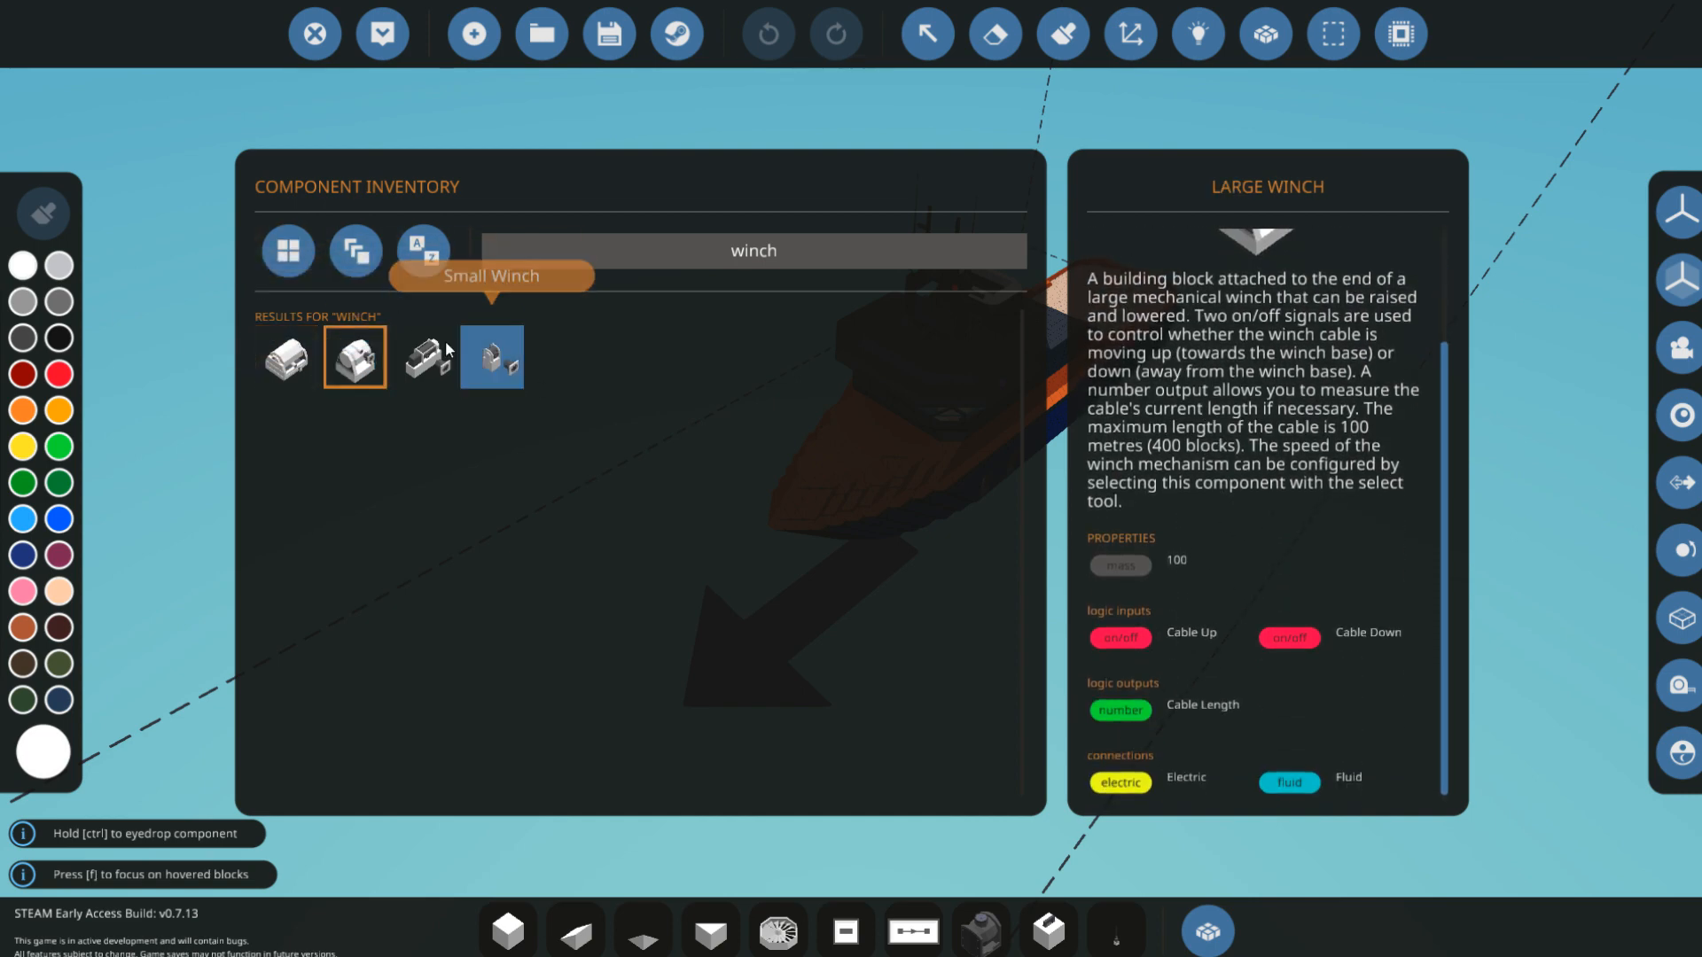
pyautogui.click(422, 357)
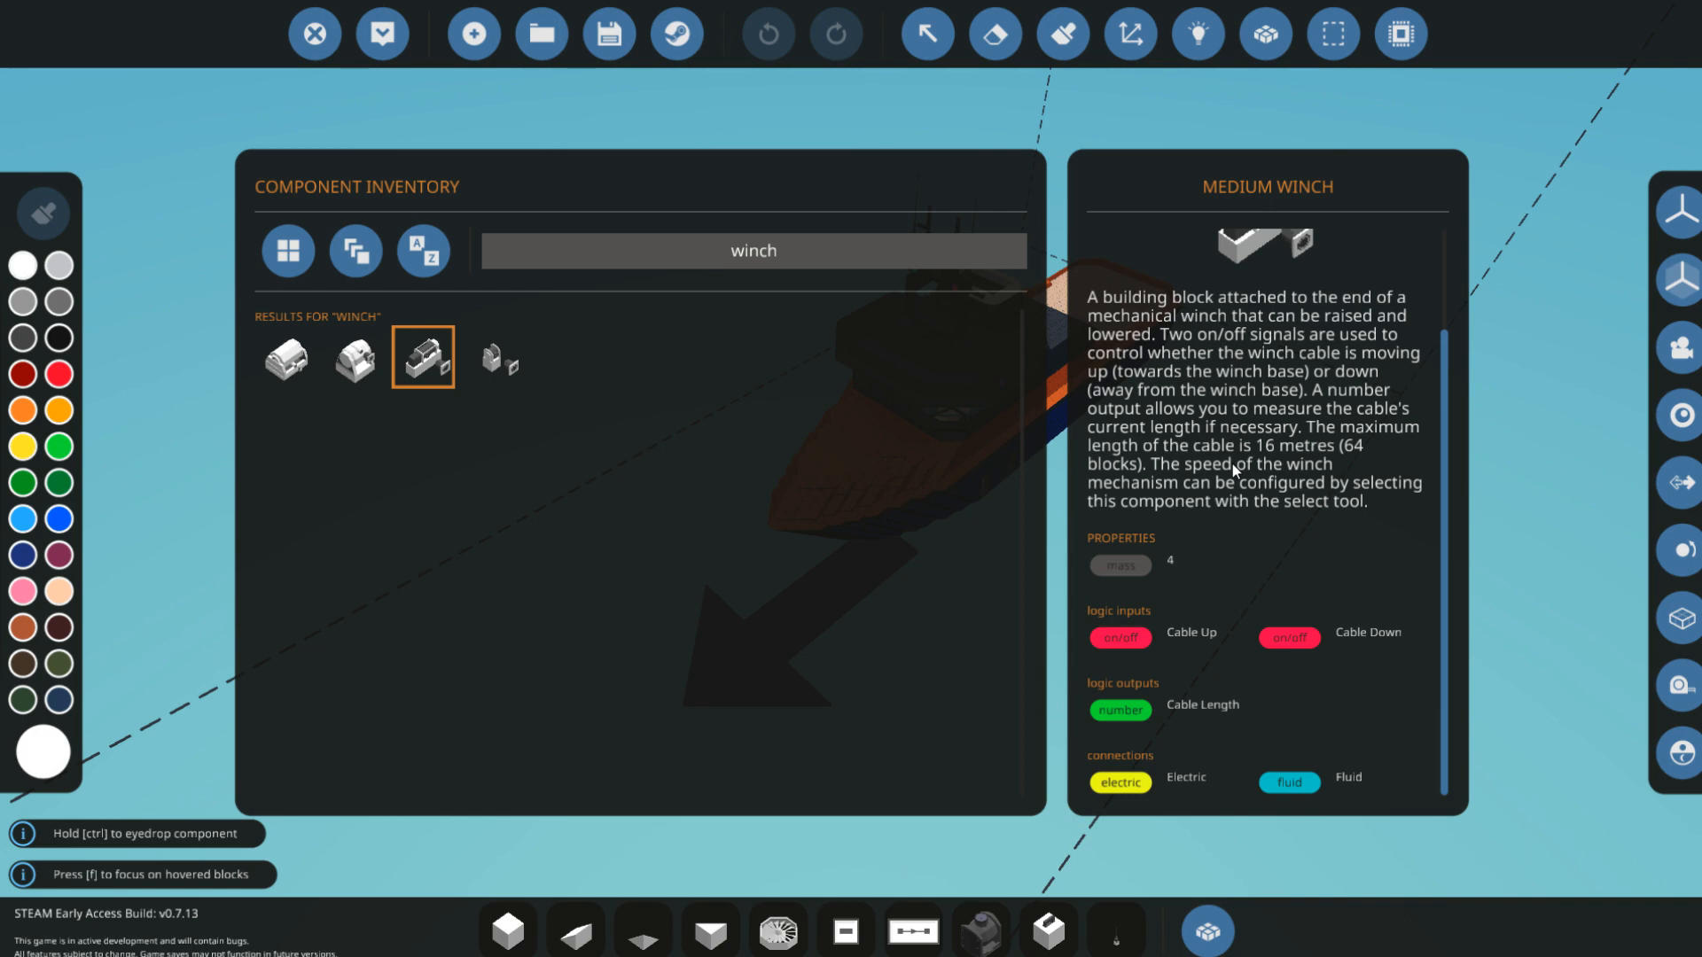
pyautogui.moveTo(492, 357)
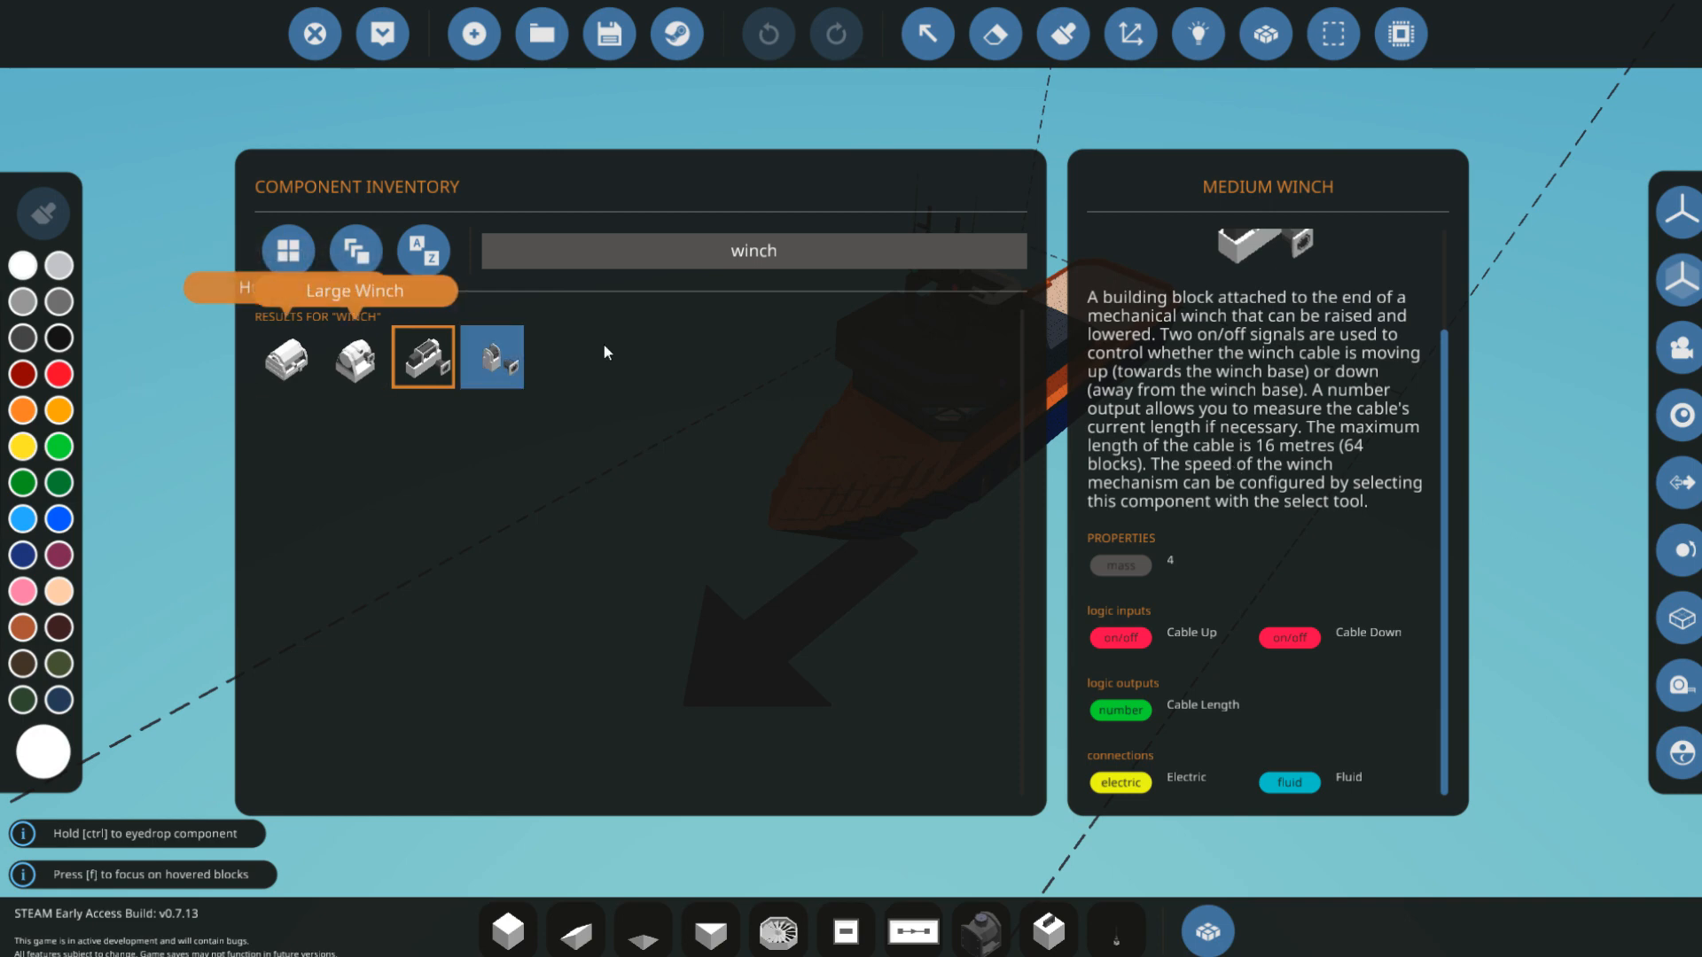
pyautogui.write('hose')
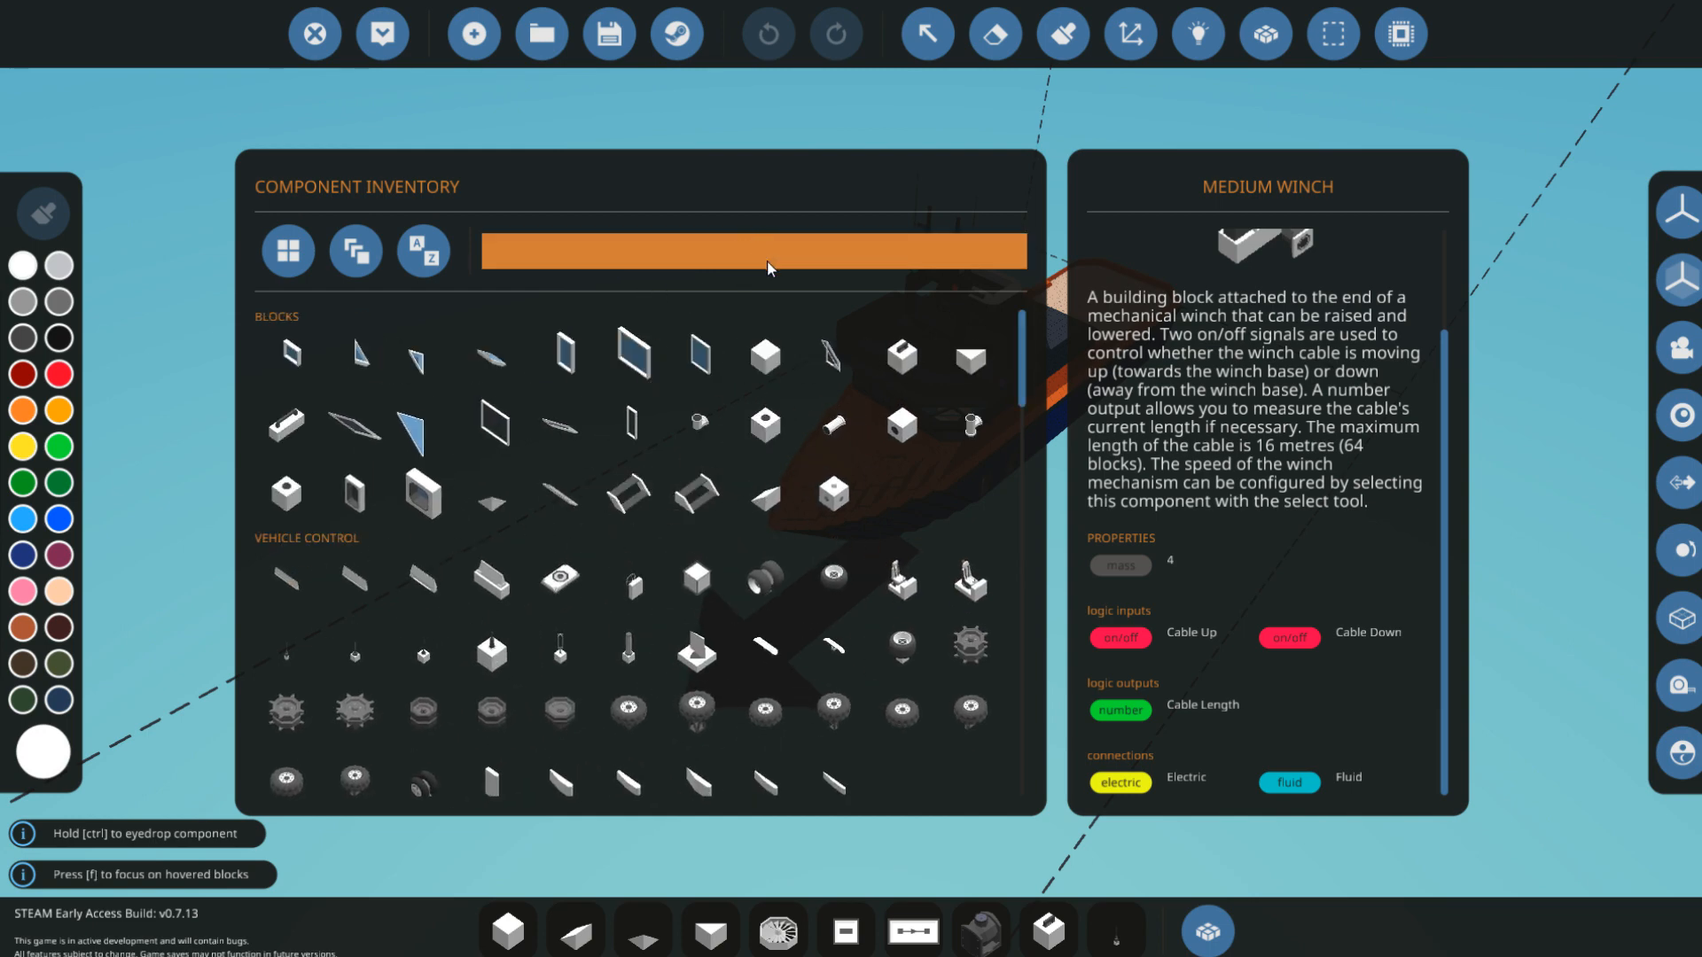
pyautogui.write('winc')
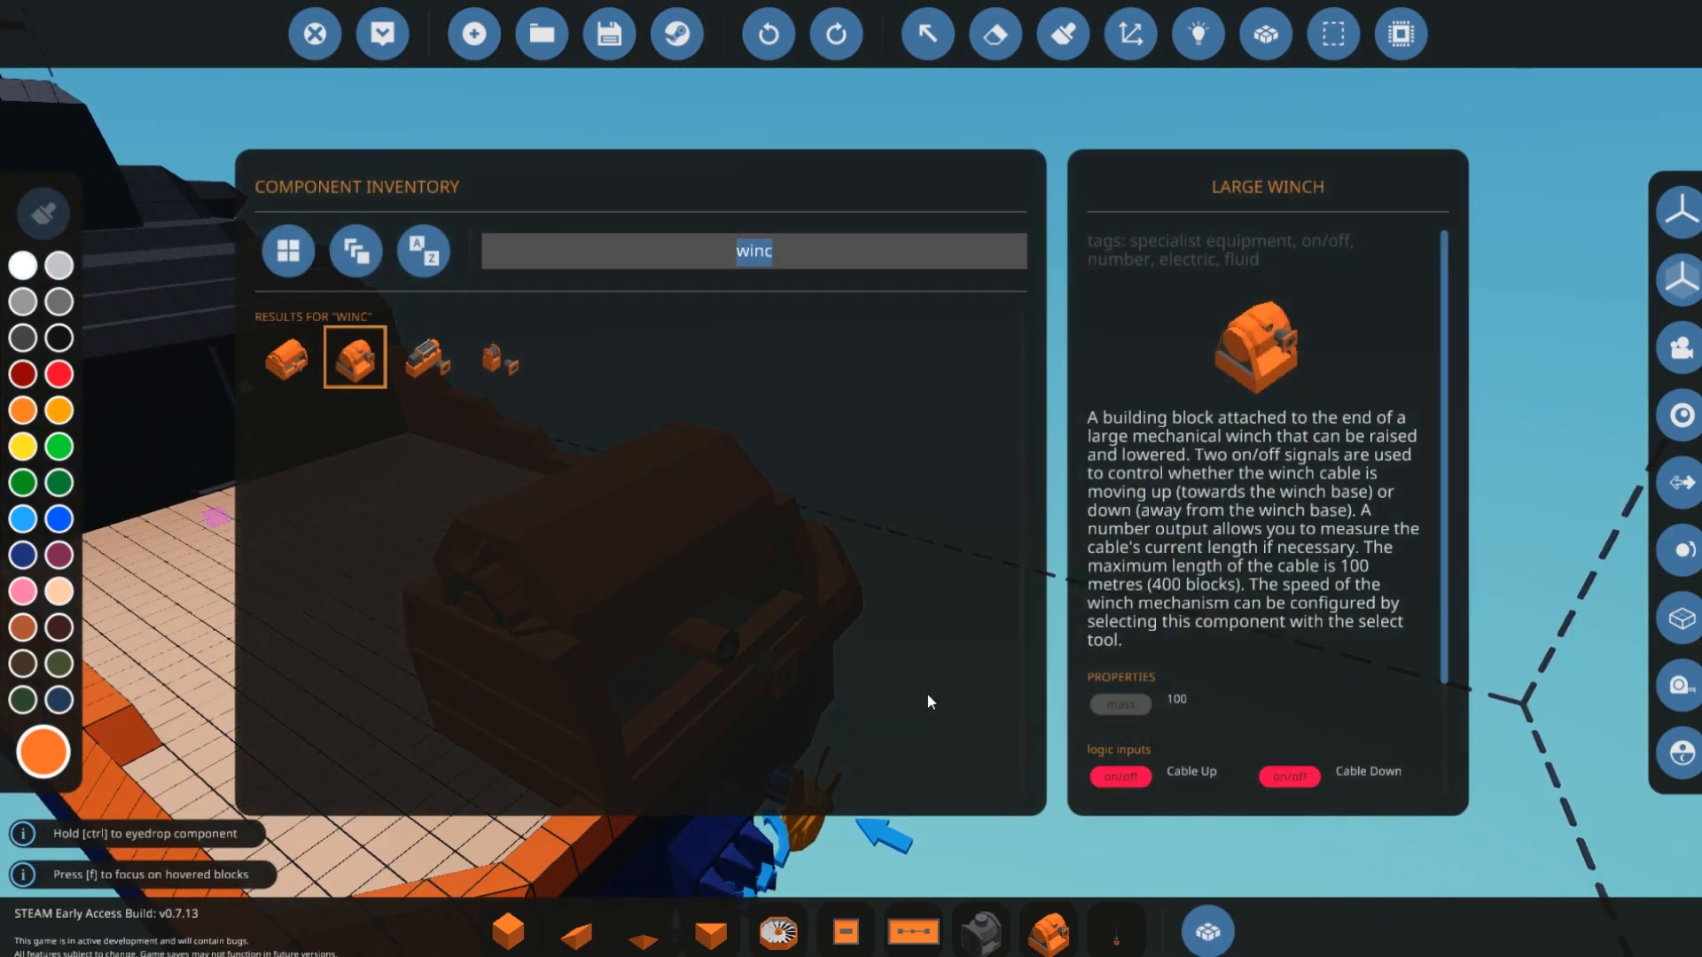
pyautogui.moveTo(685, 649)
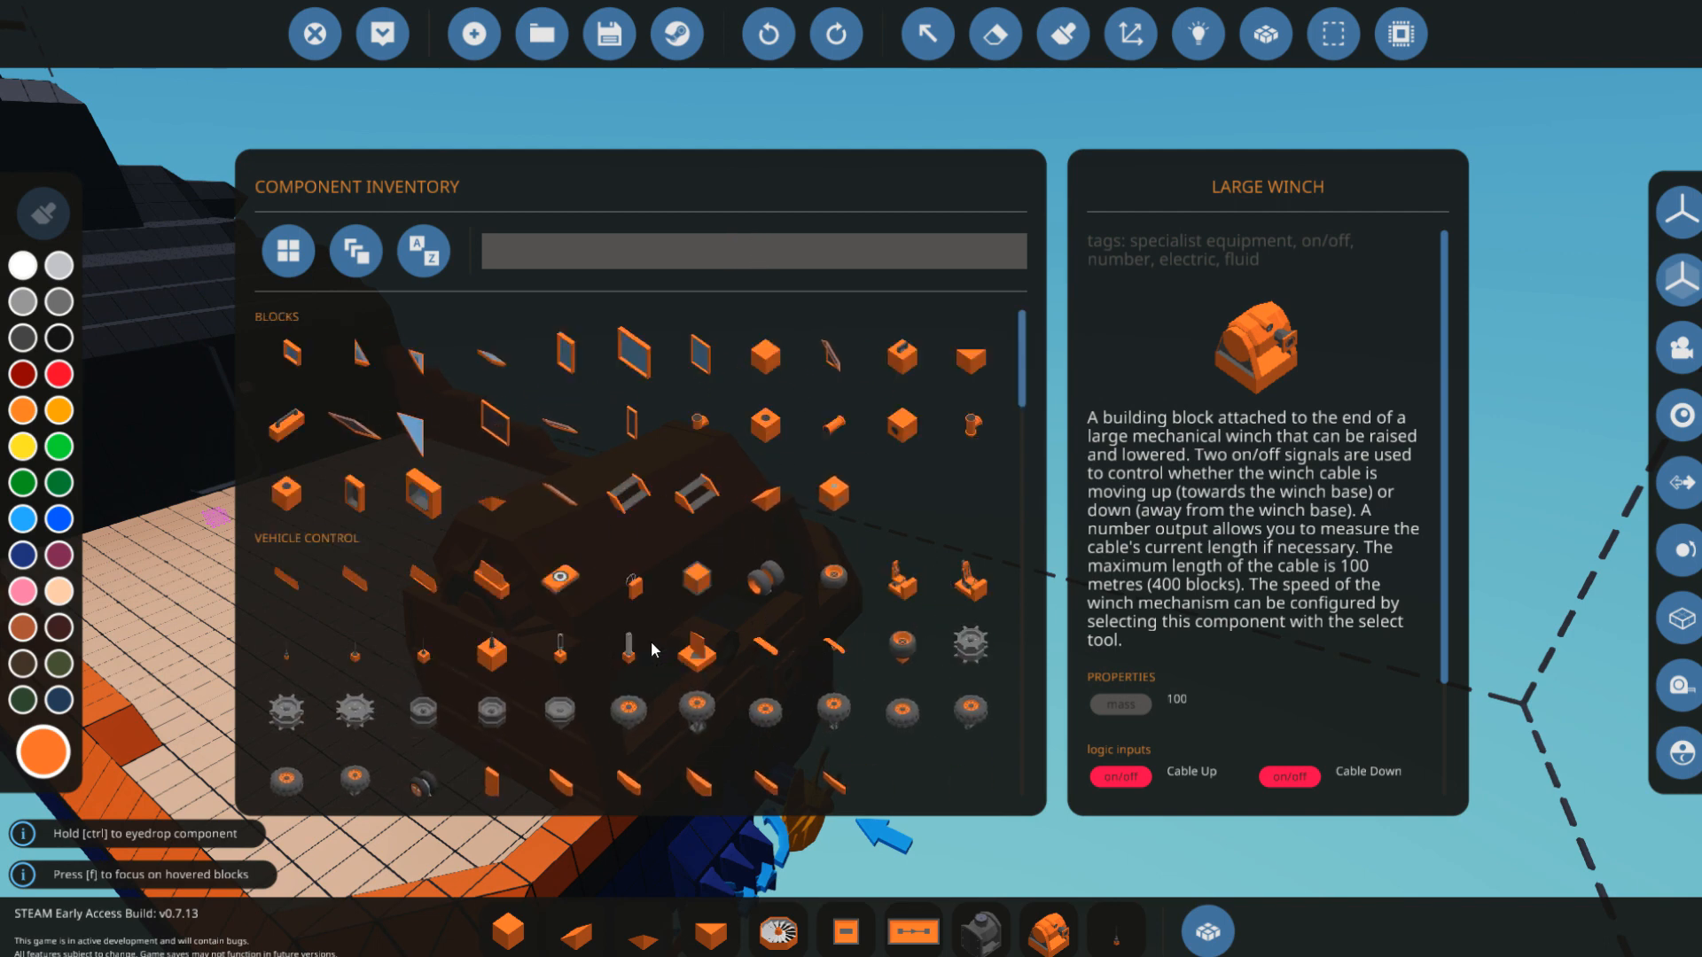
pyautogui.moveTo(628, 647)
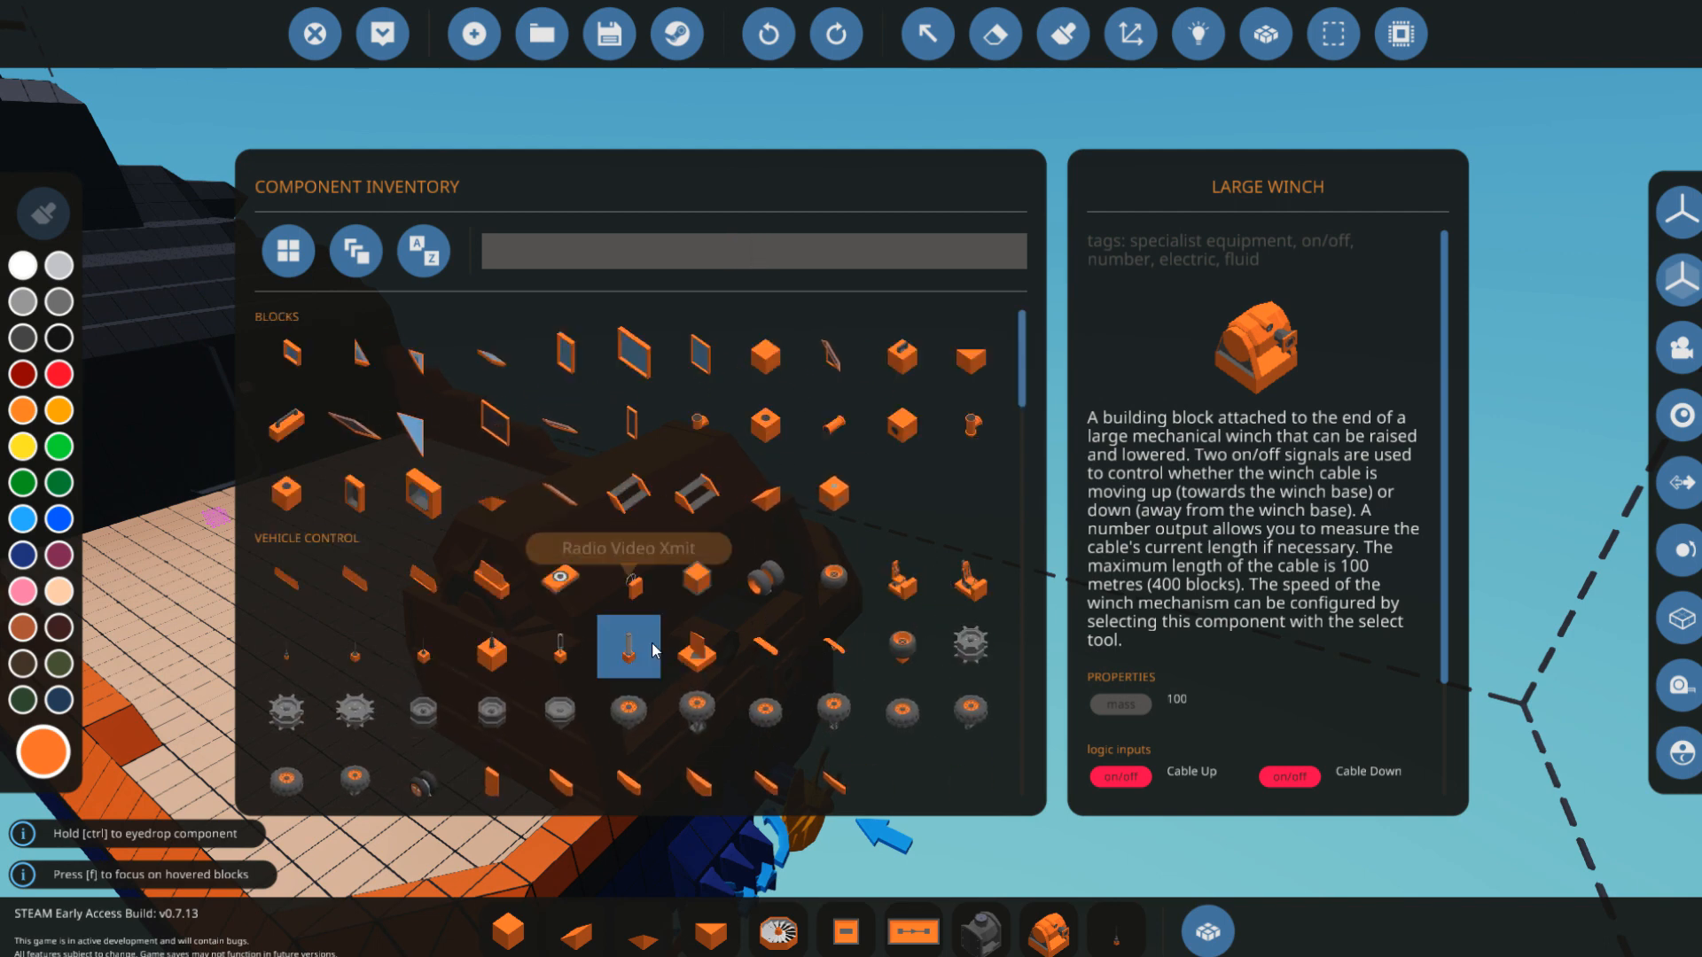
pyautogui.moveTo(532, 551)
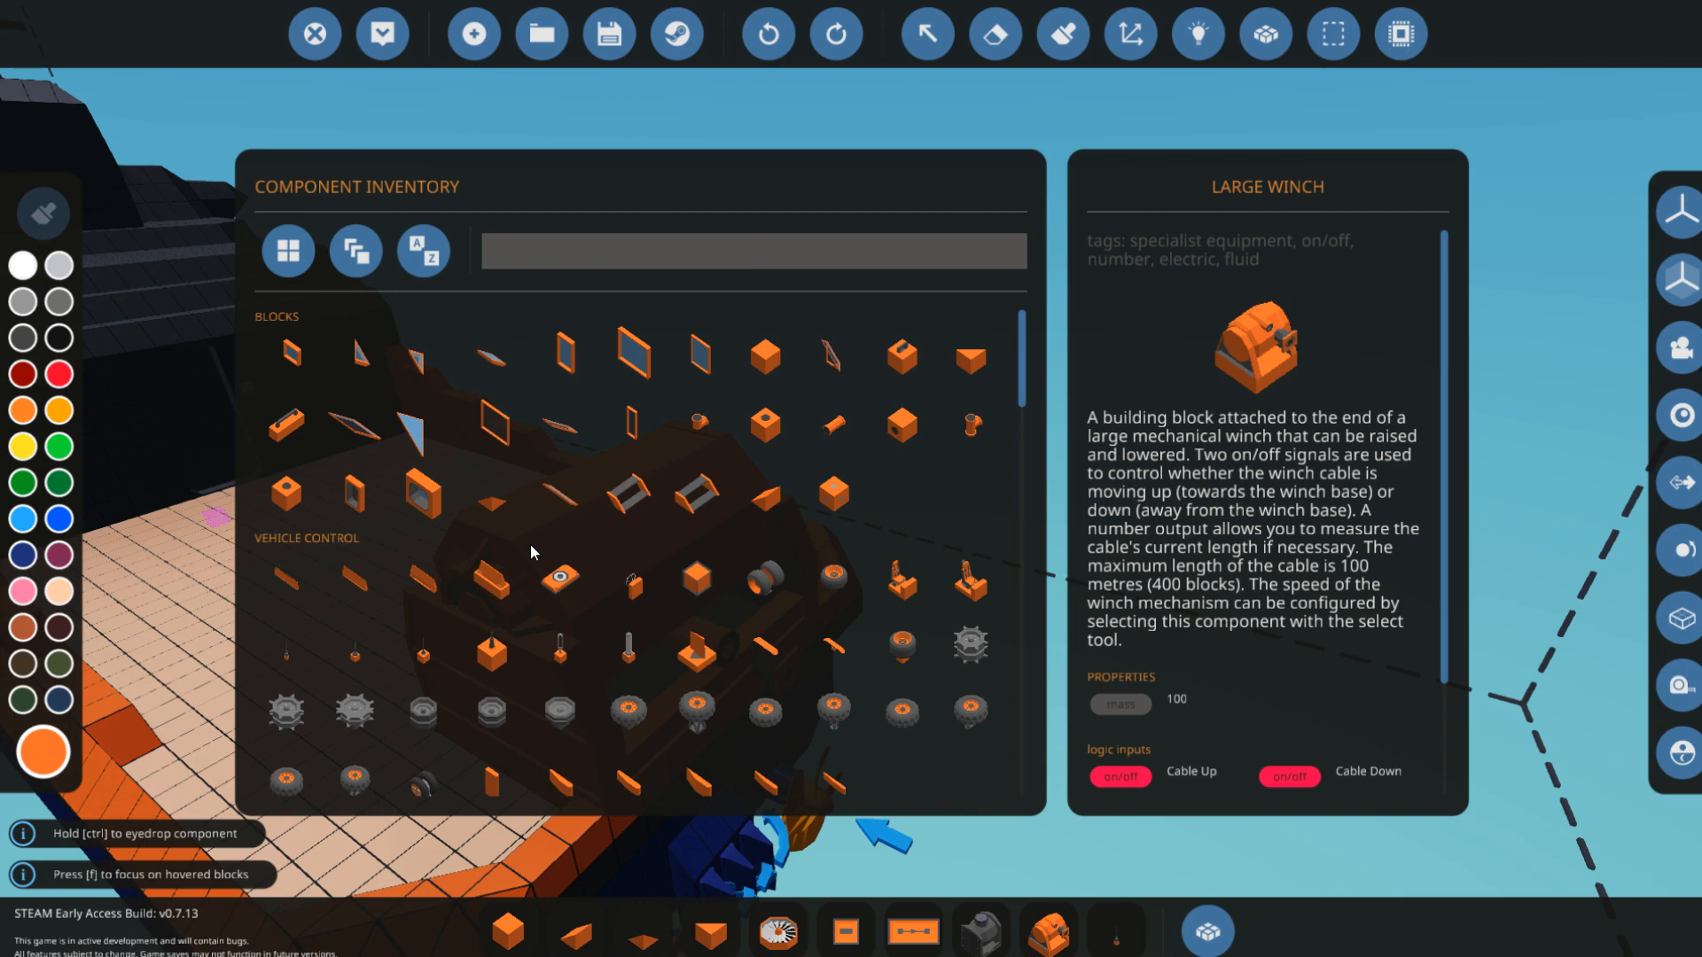
# - Find push buttons via a 'button' inventory search and place one before the winch base
pyautogui.write('hand')
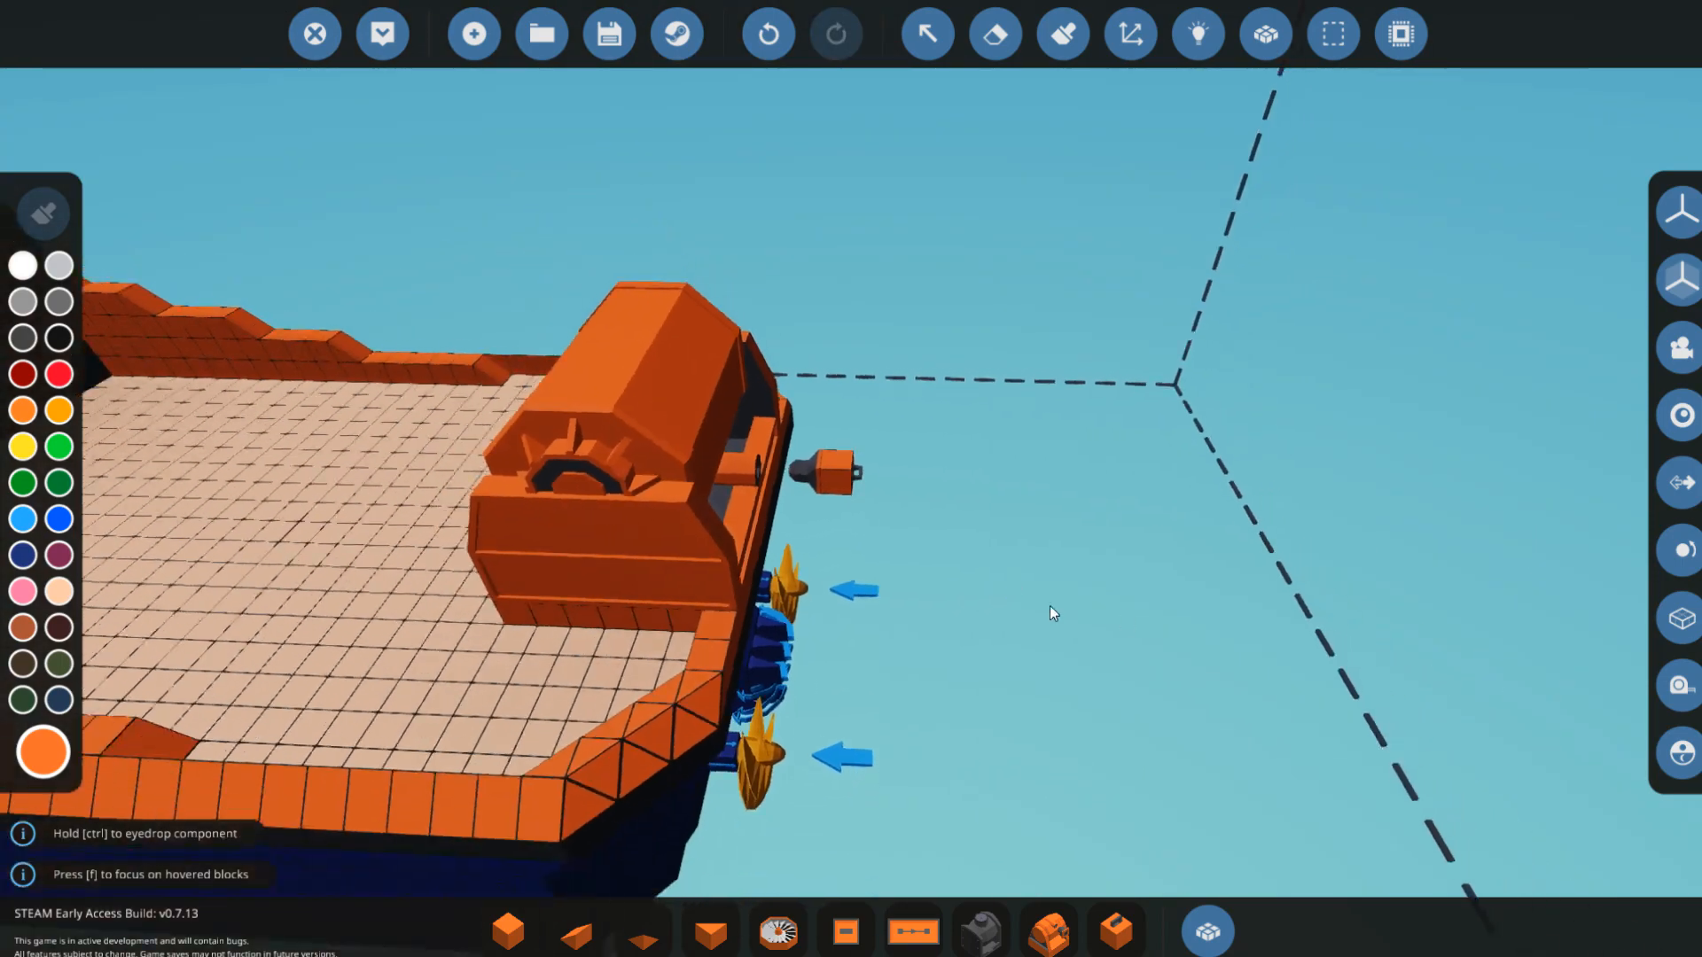
pyautogui.click(1208, 930)
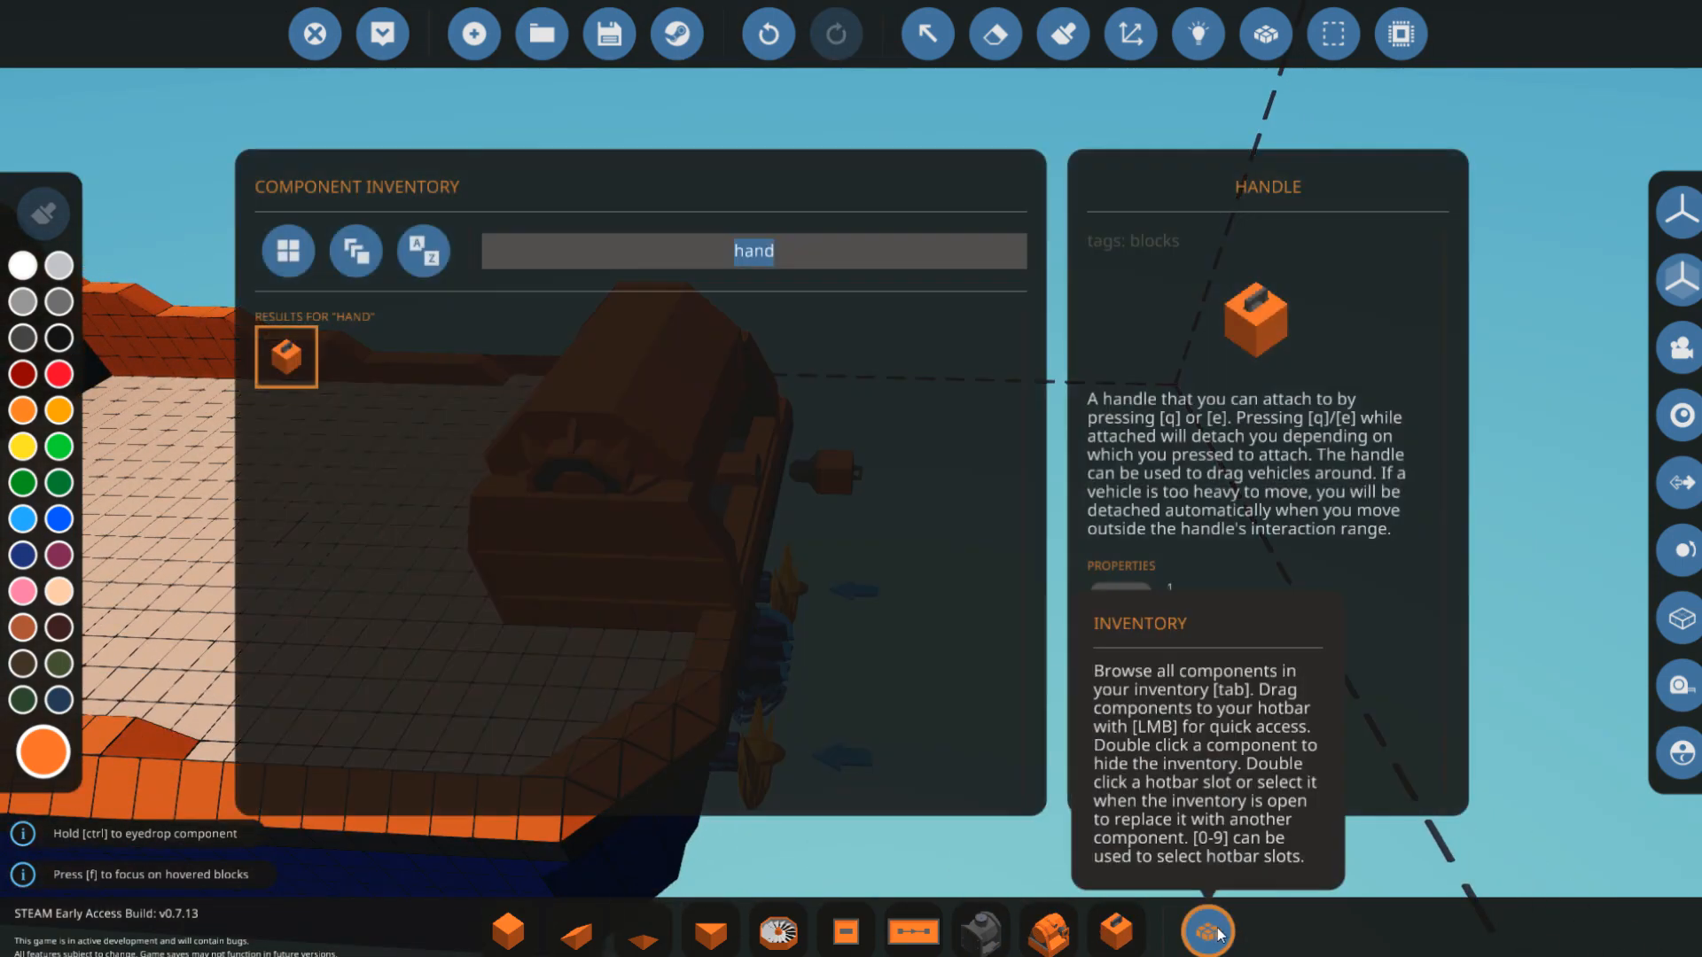
pyautogui.write('button')
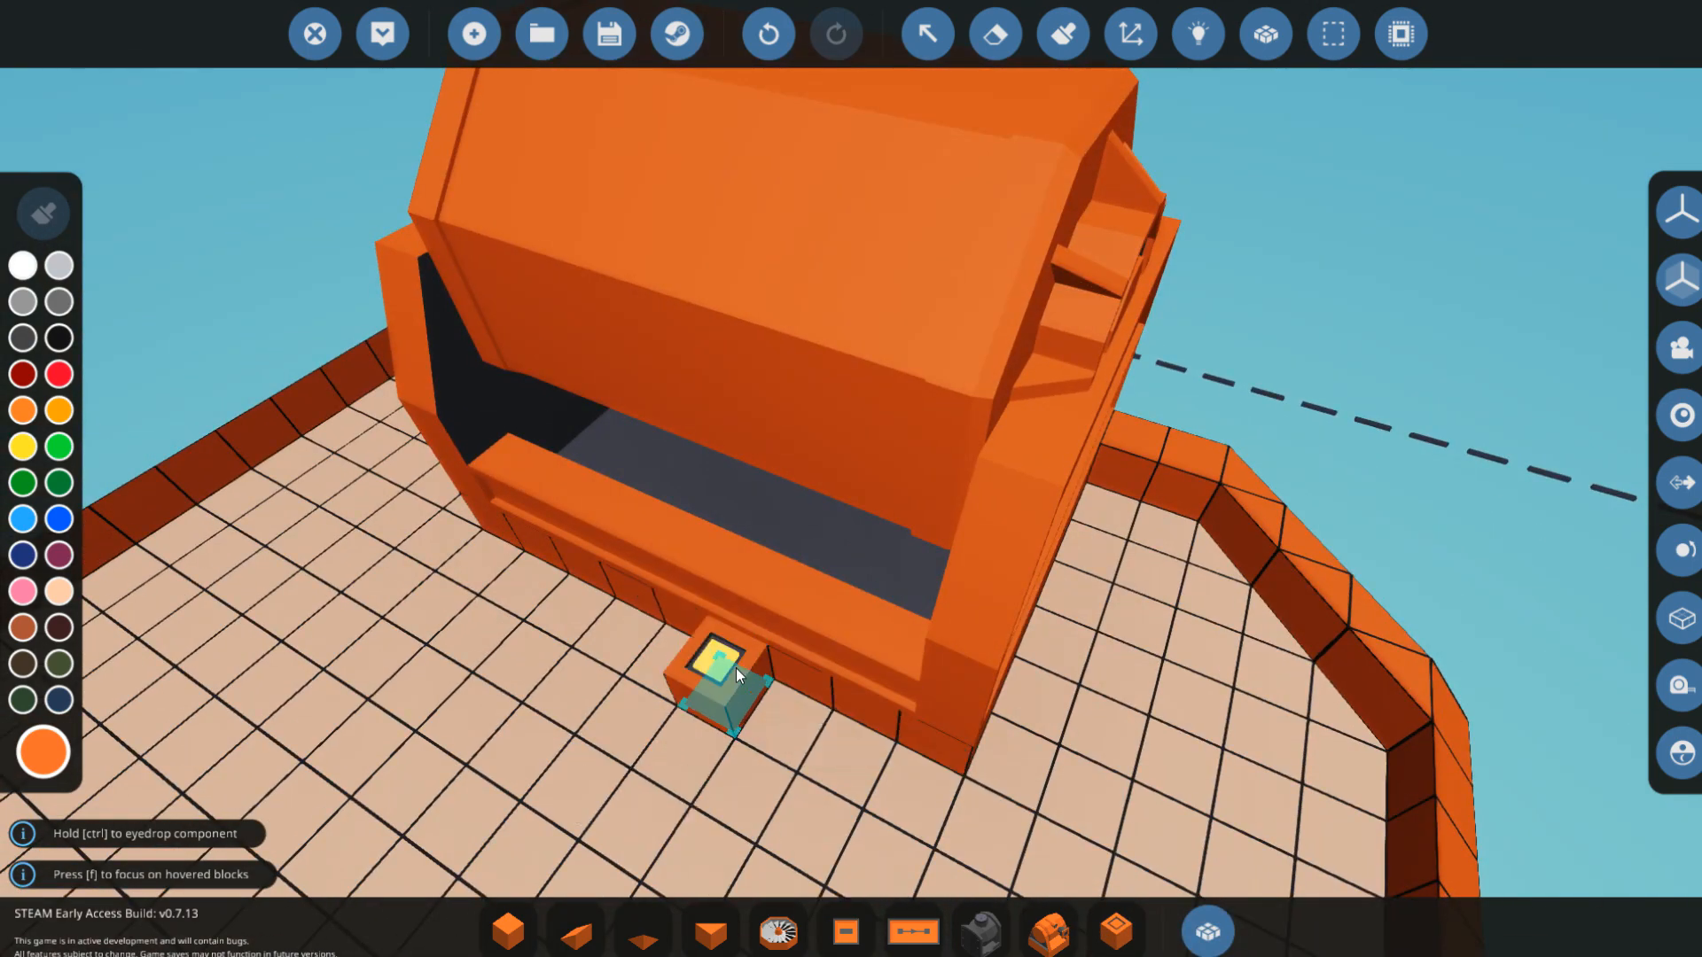
pyautogui.click(1263, 33)
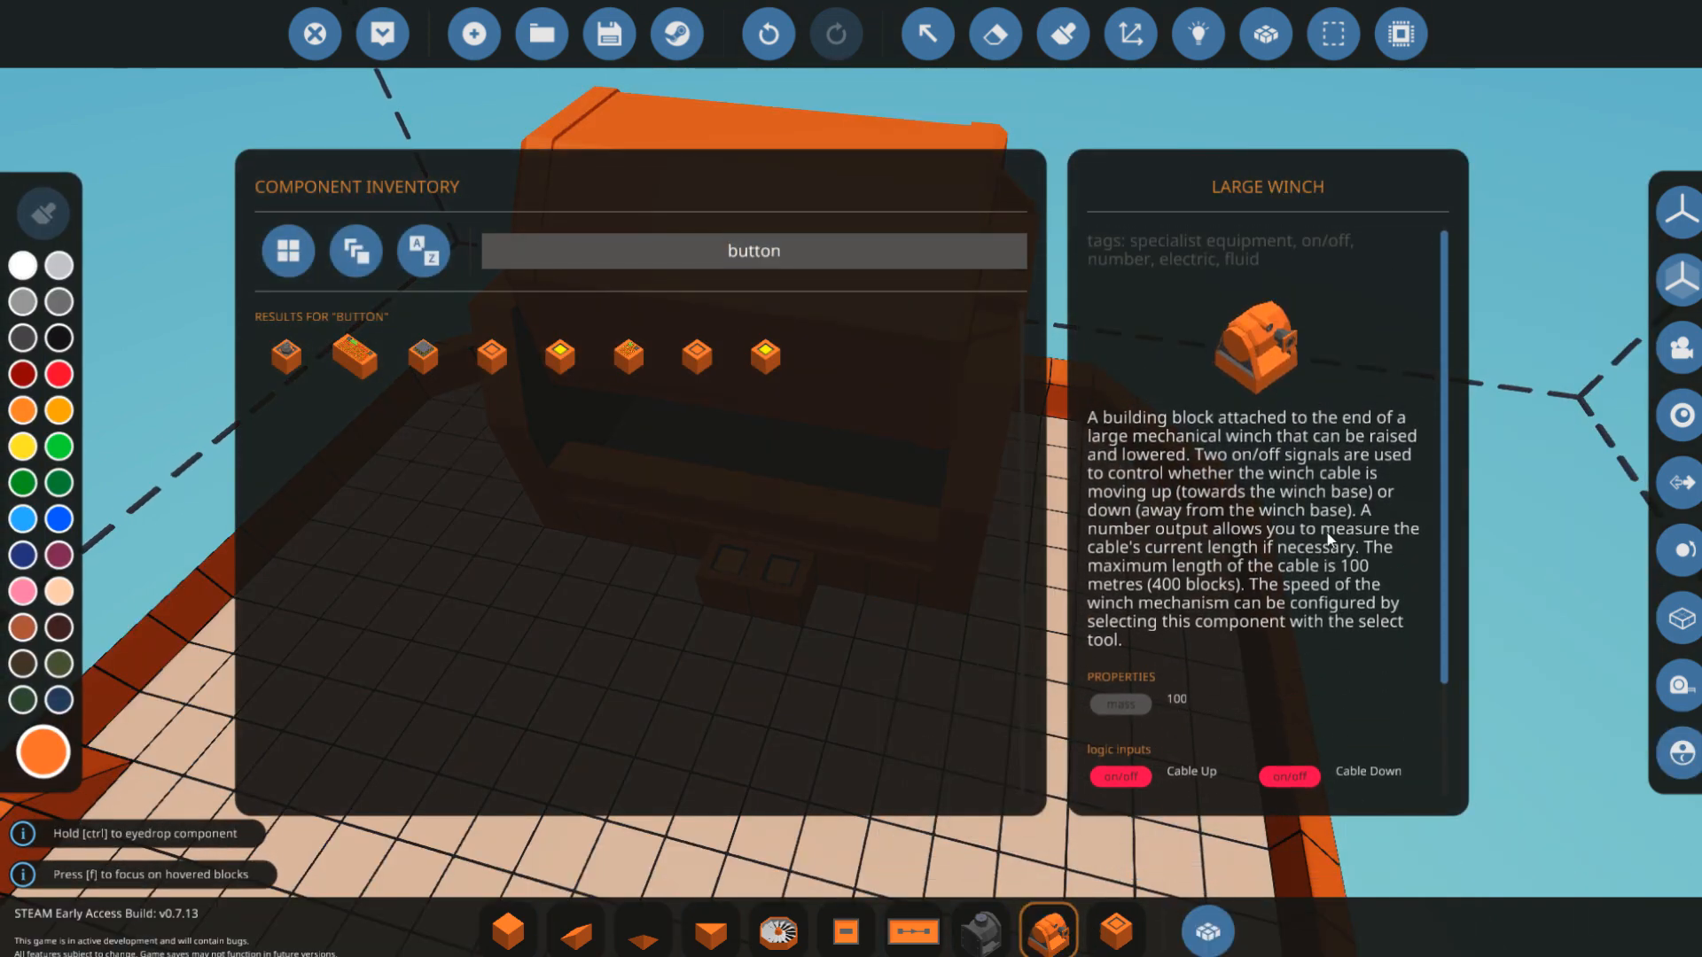
# - Place a length dial beside the buttons and a dial block on the winch's side
pyautogui.click(1205, 929)
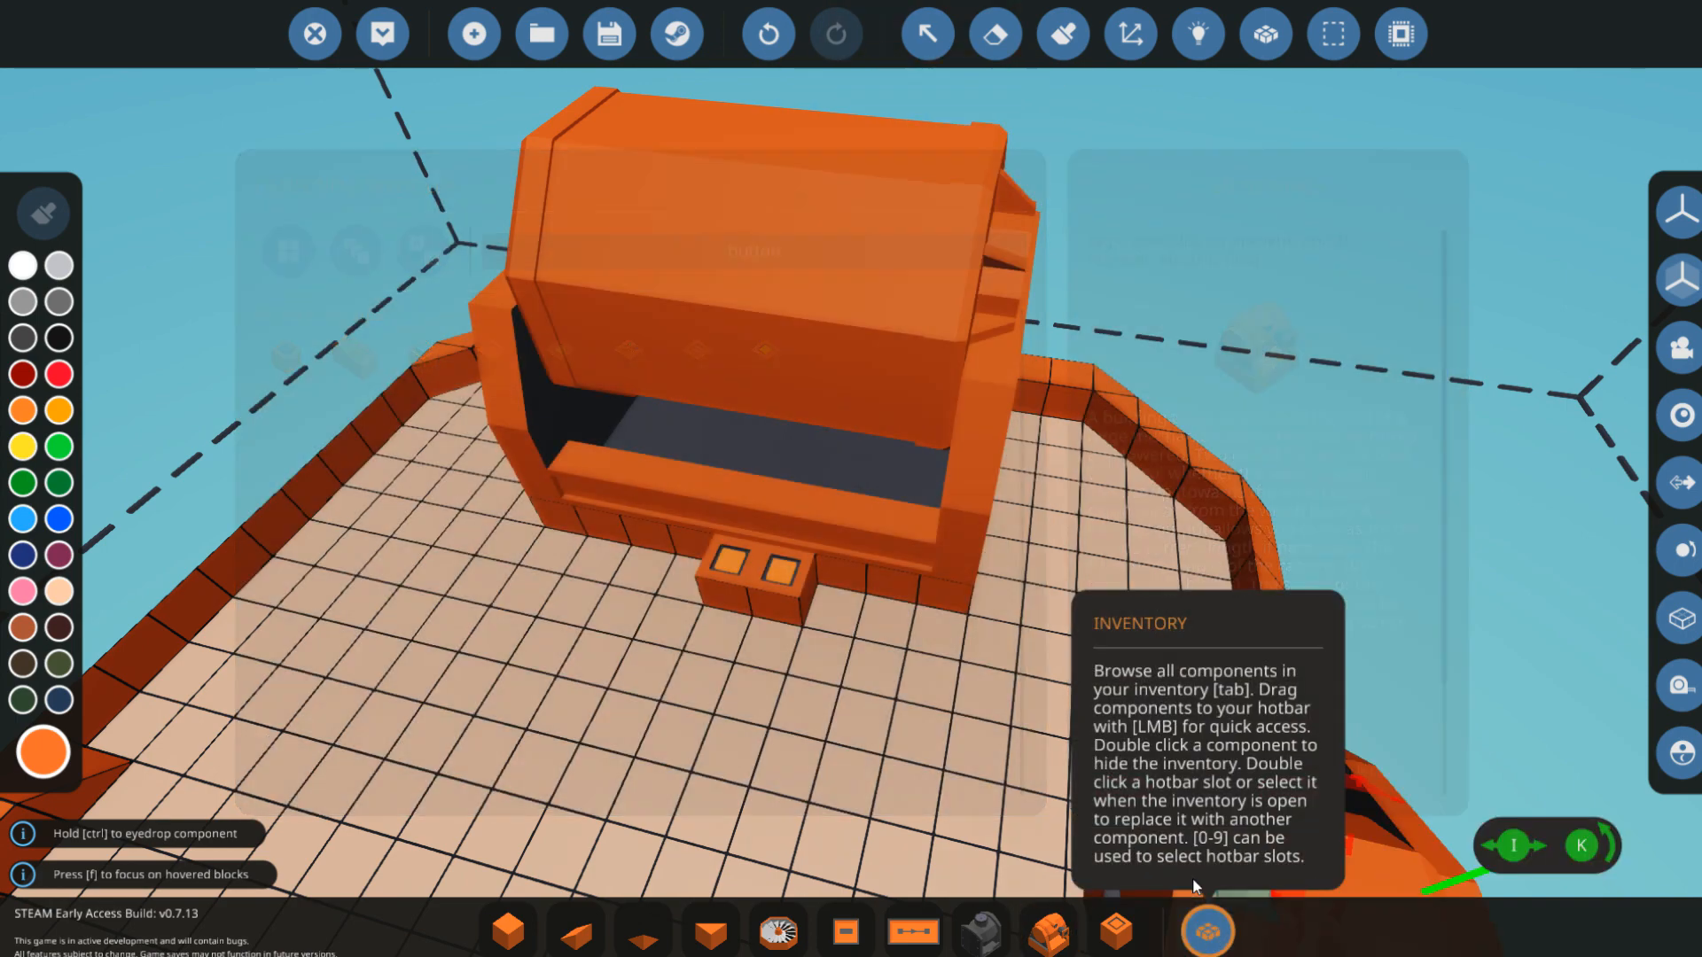
pyautogui.click(1195, 32)
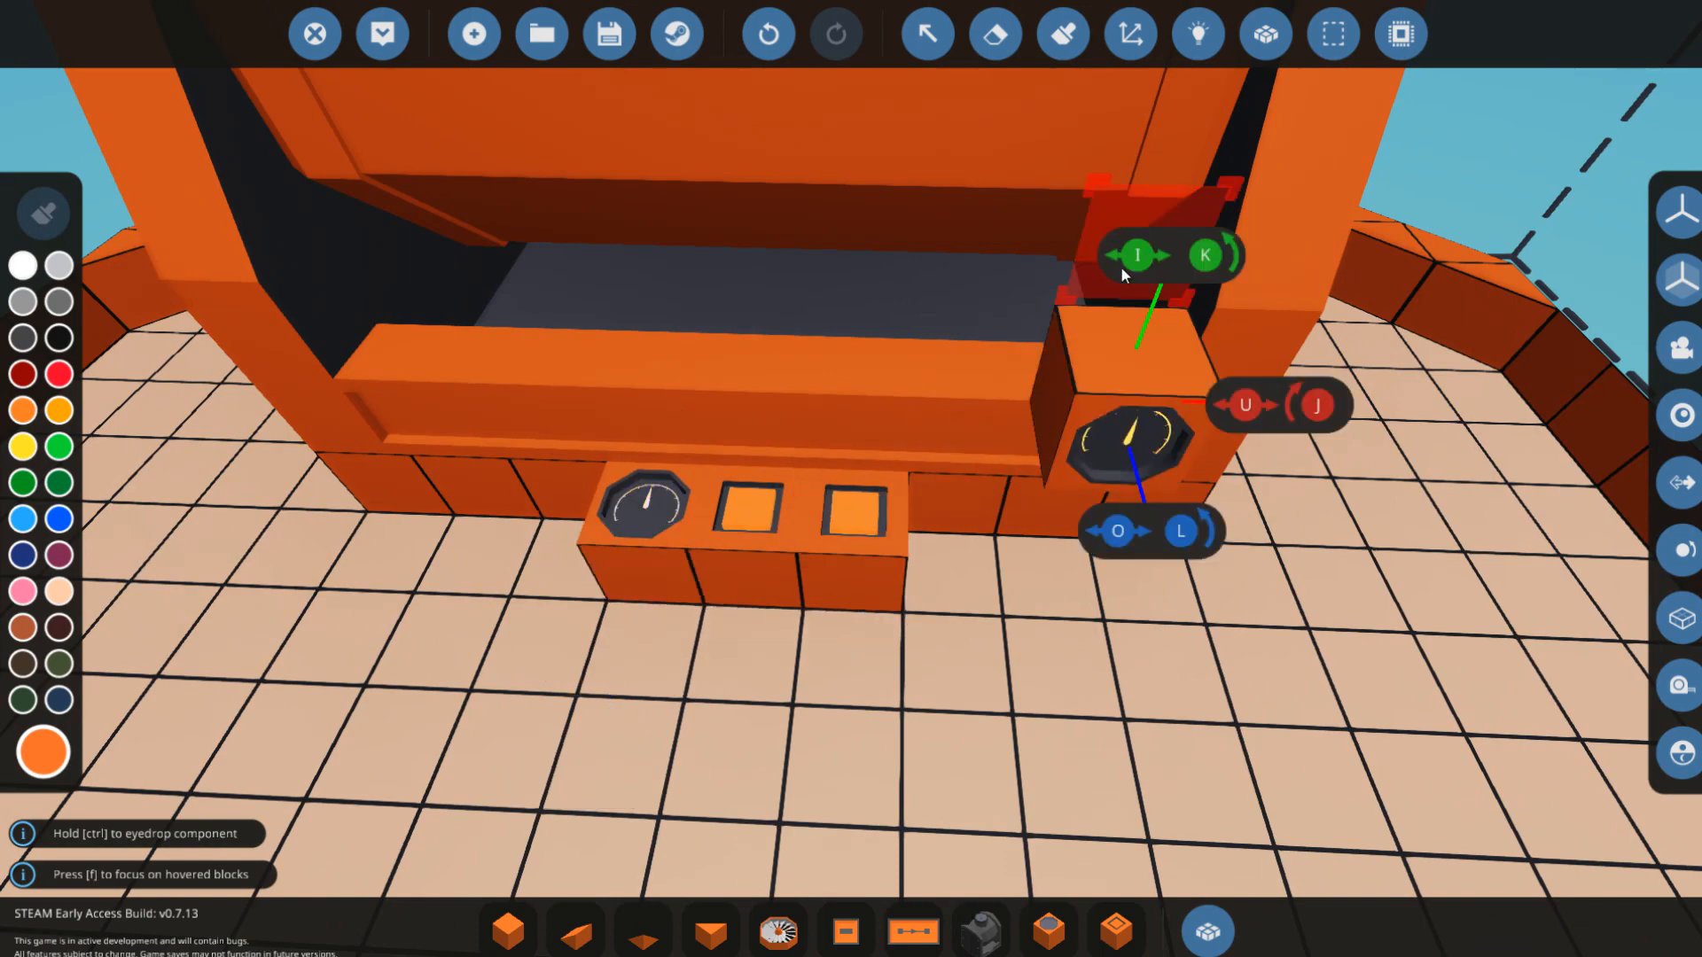
pyautogui.click(1196, 33)
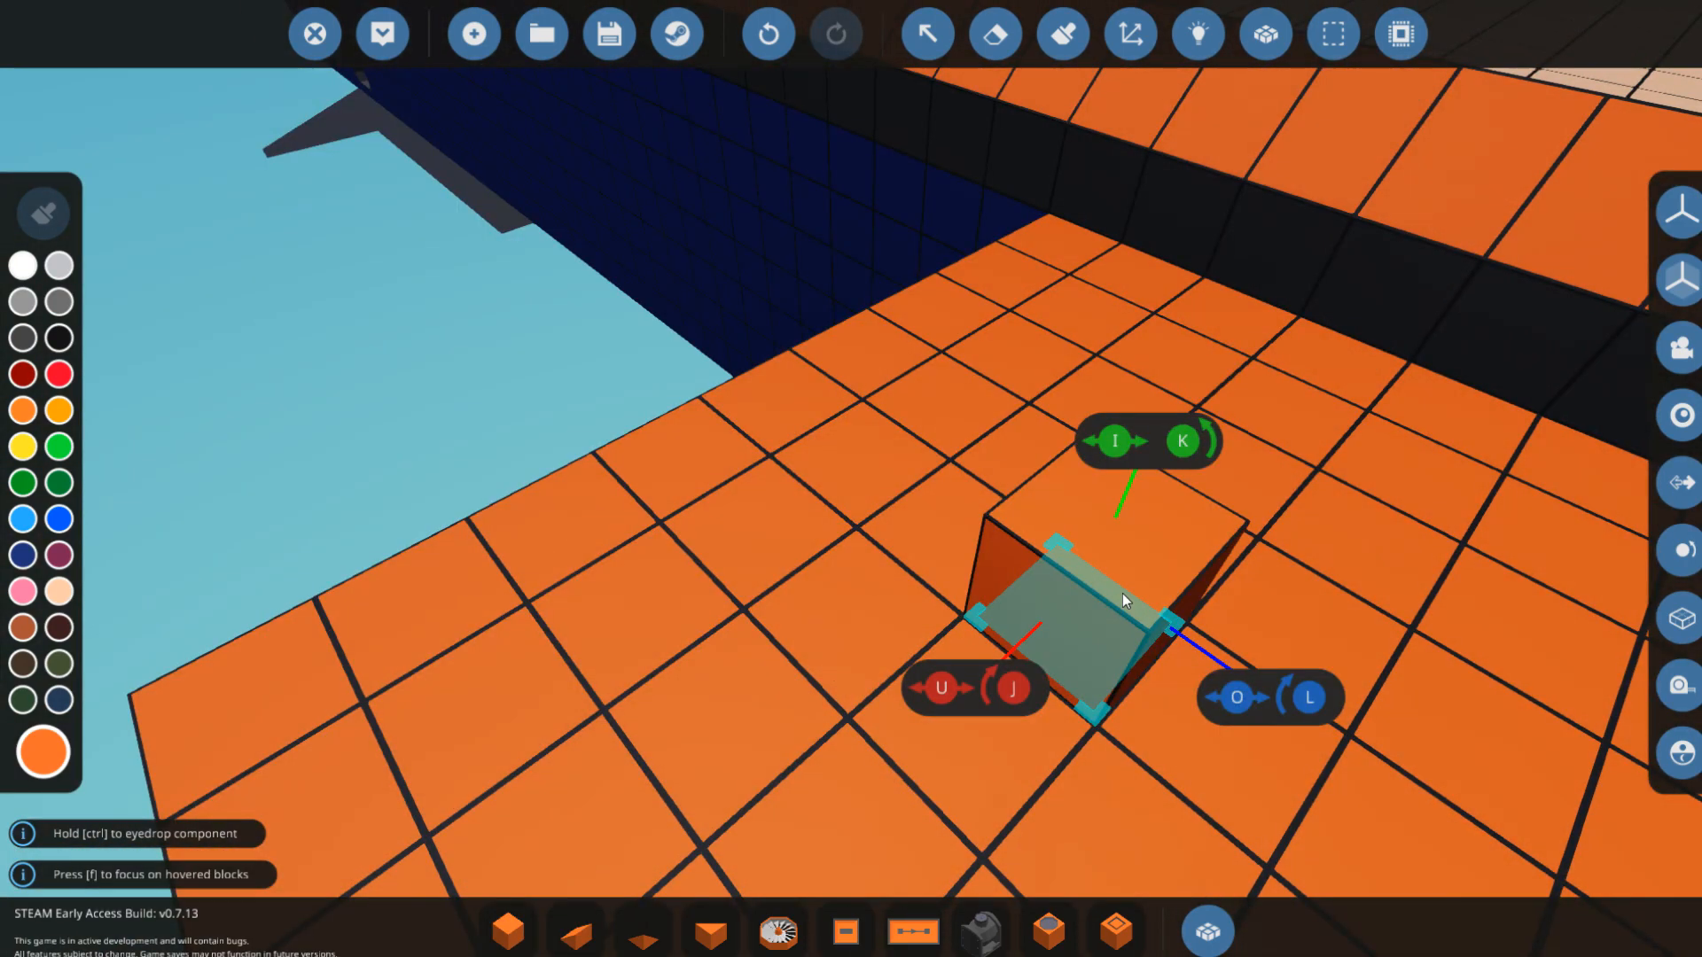
# - Place a fluid pipe block through the stern hull so it exits the winch housing's side
pyautogui.click(1207, 930)
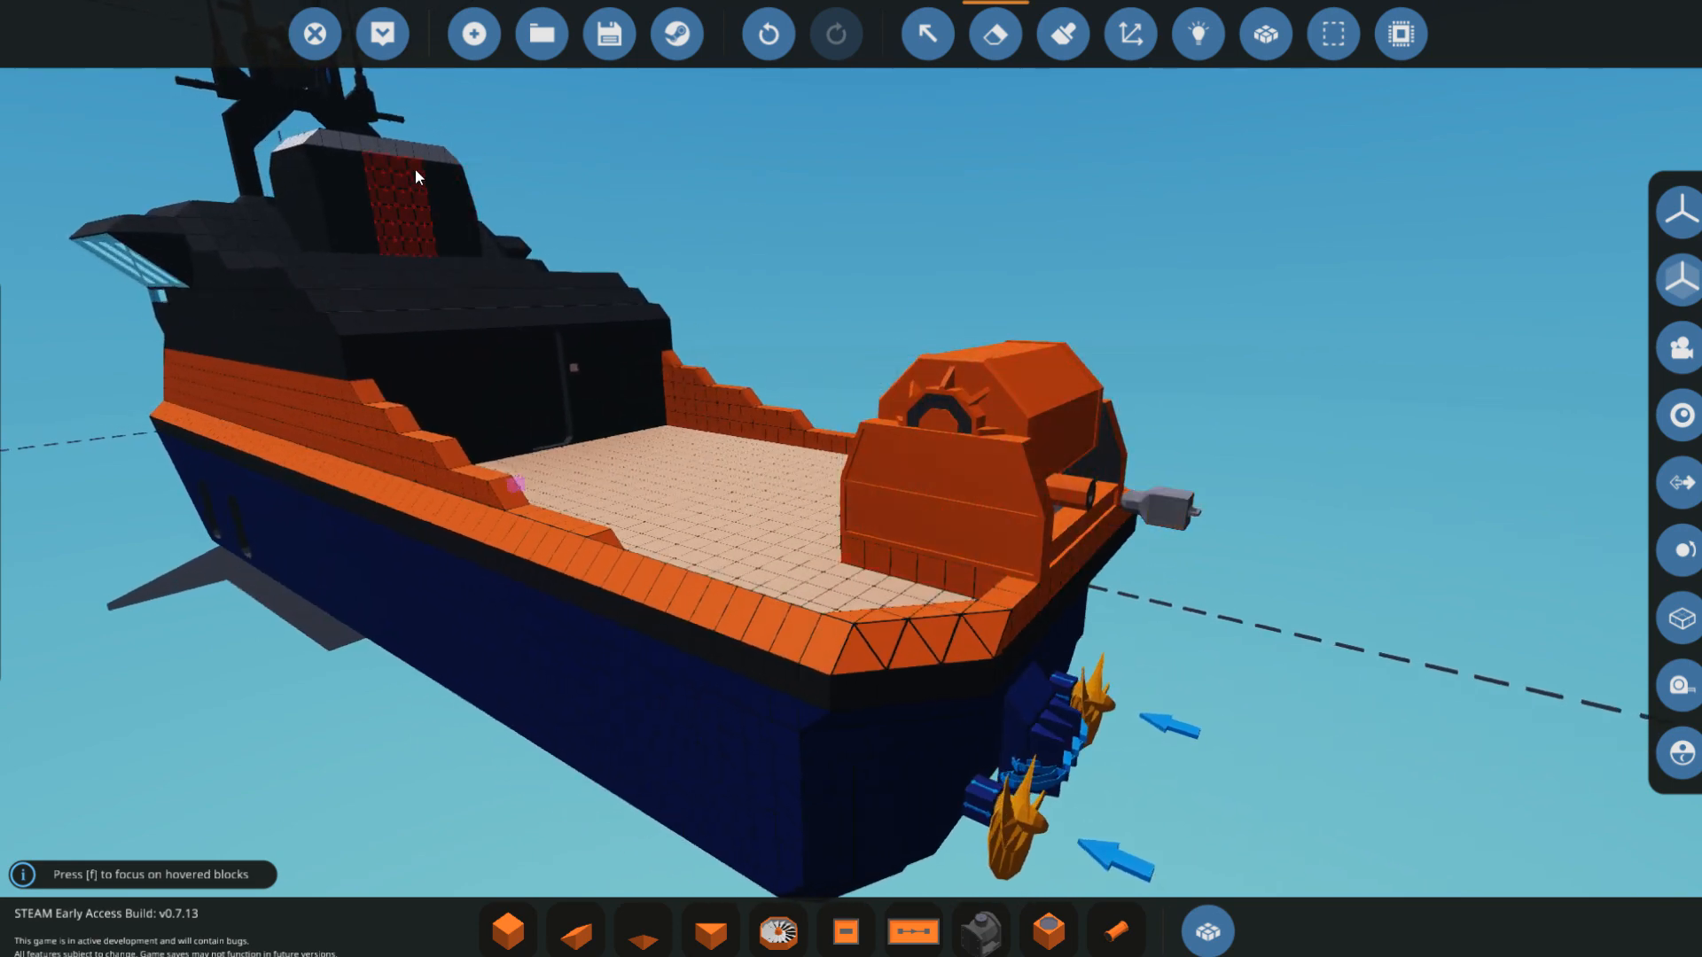
pyautogui.moveTo(382, 32)
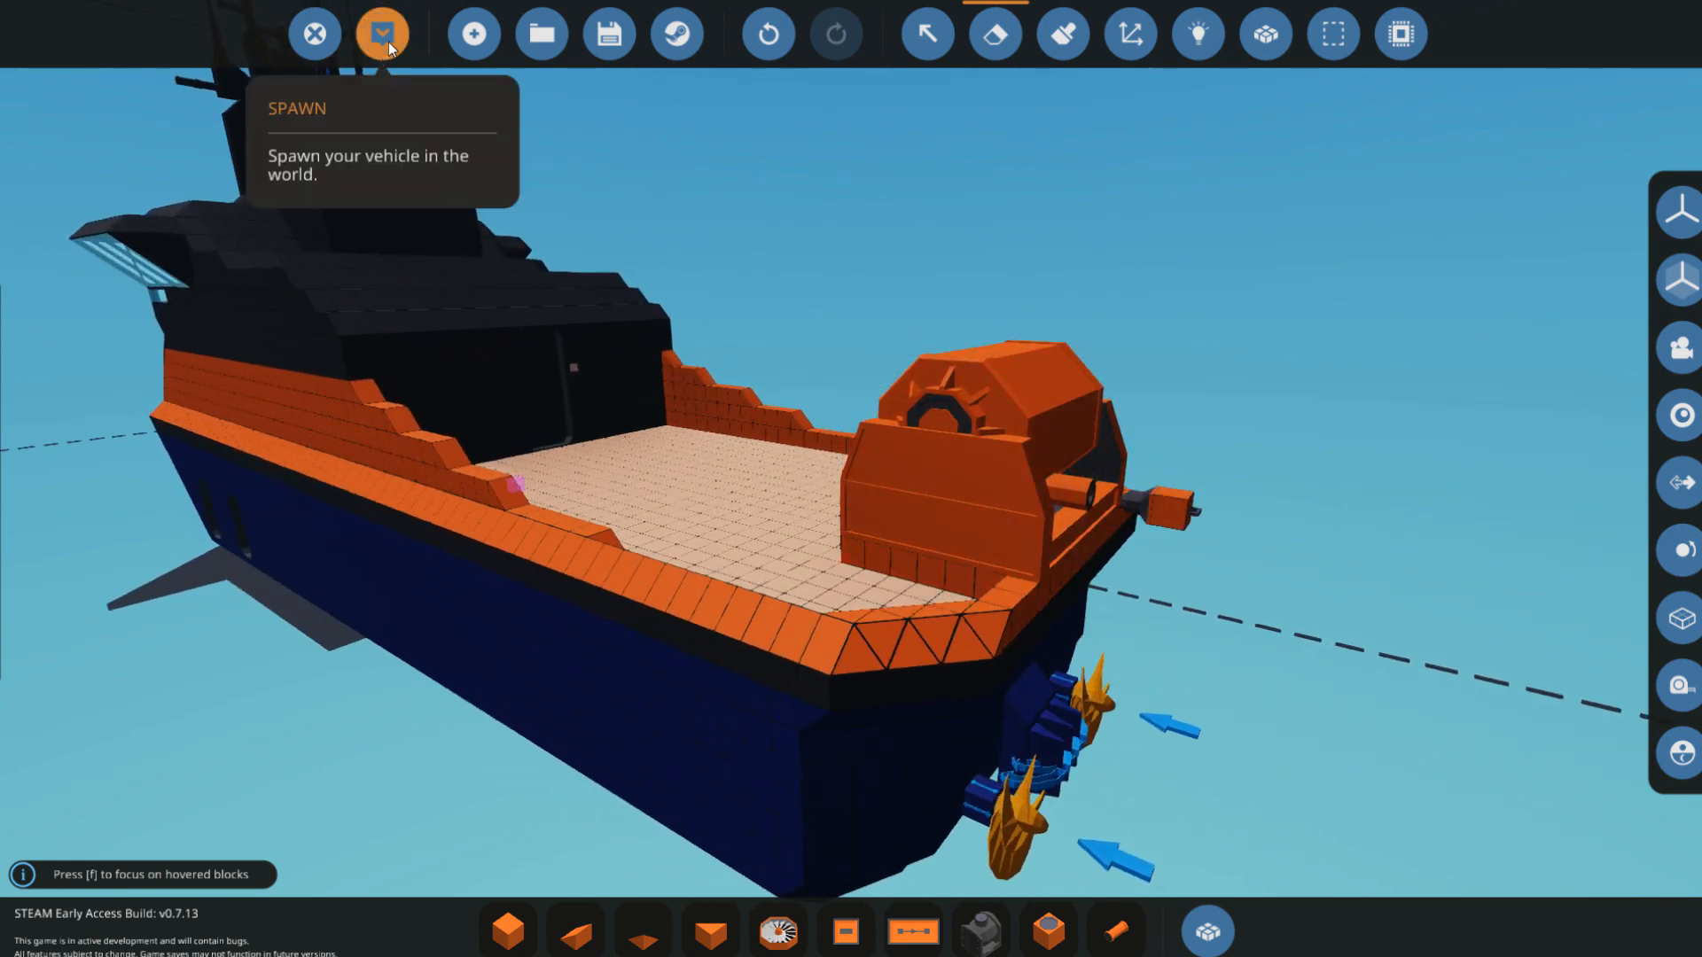
# - Spawn the workboat from the workbench into the world
pyautogui.click(381, 34)
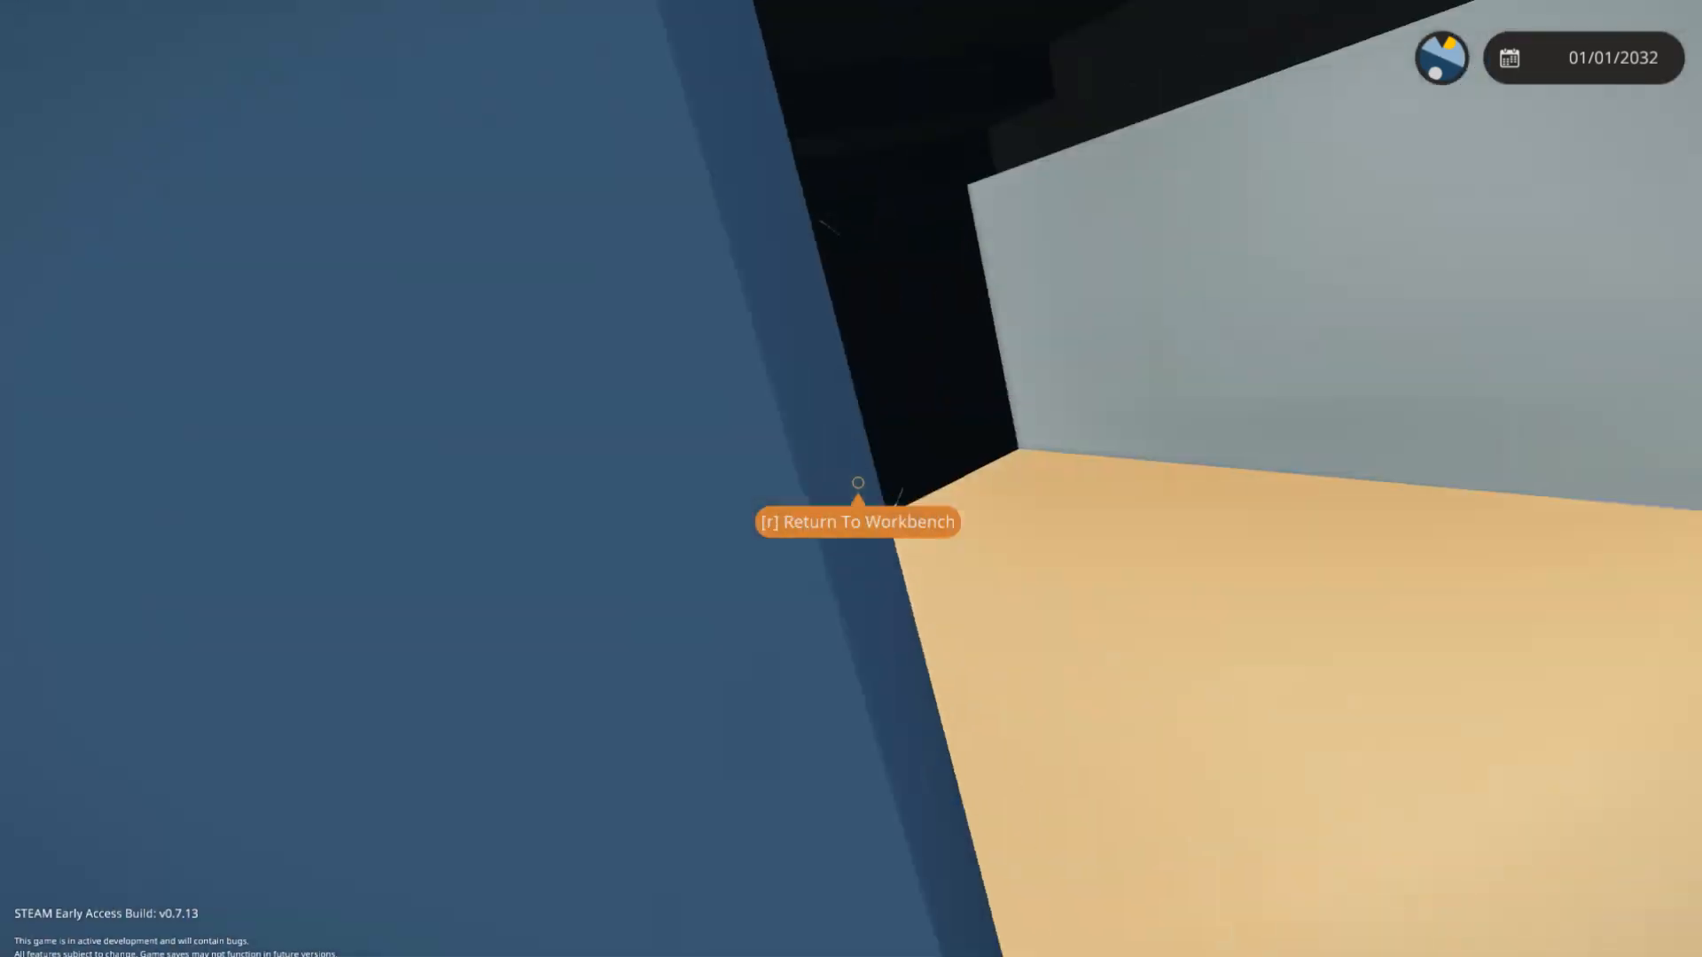
# - Walk from the stern deck across the spawned boat toward the cabin stairwell
pyautogui.press('r')
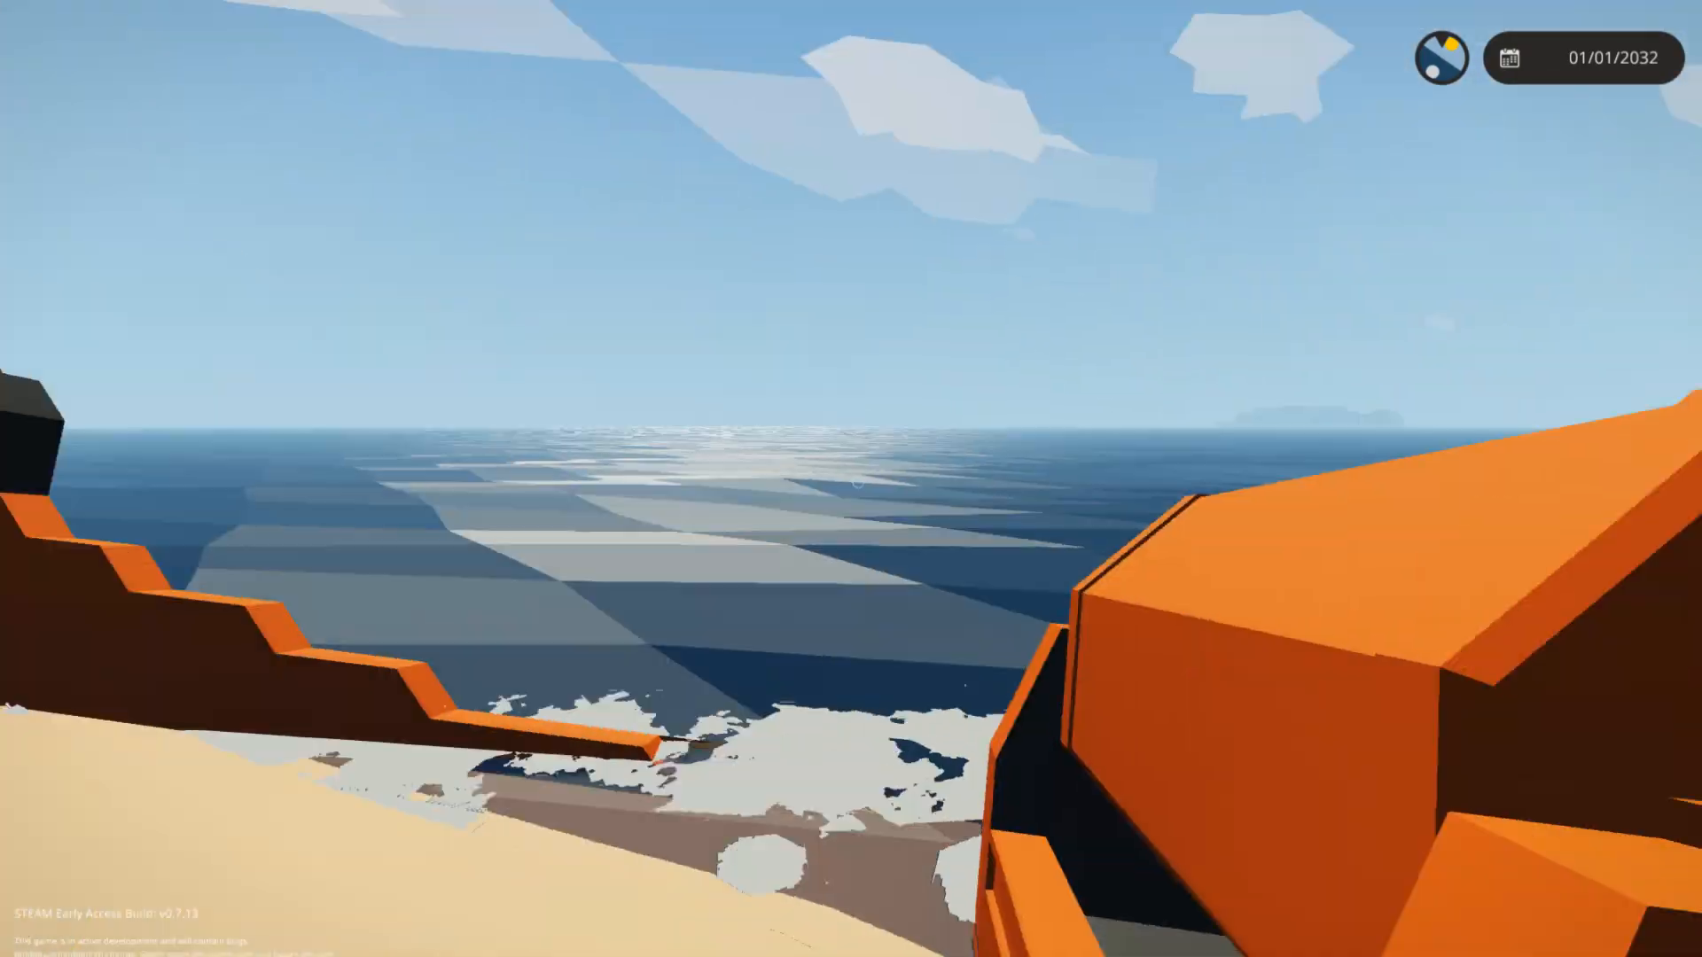
pyautogui.moveTo(851, 479)
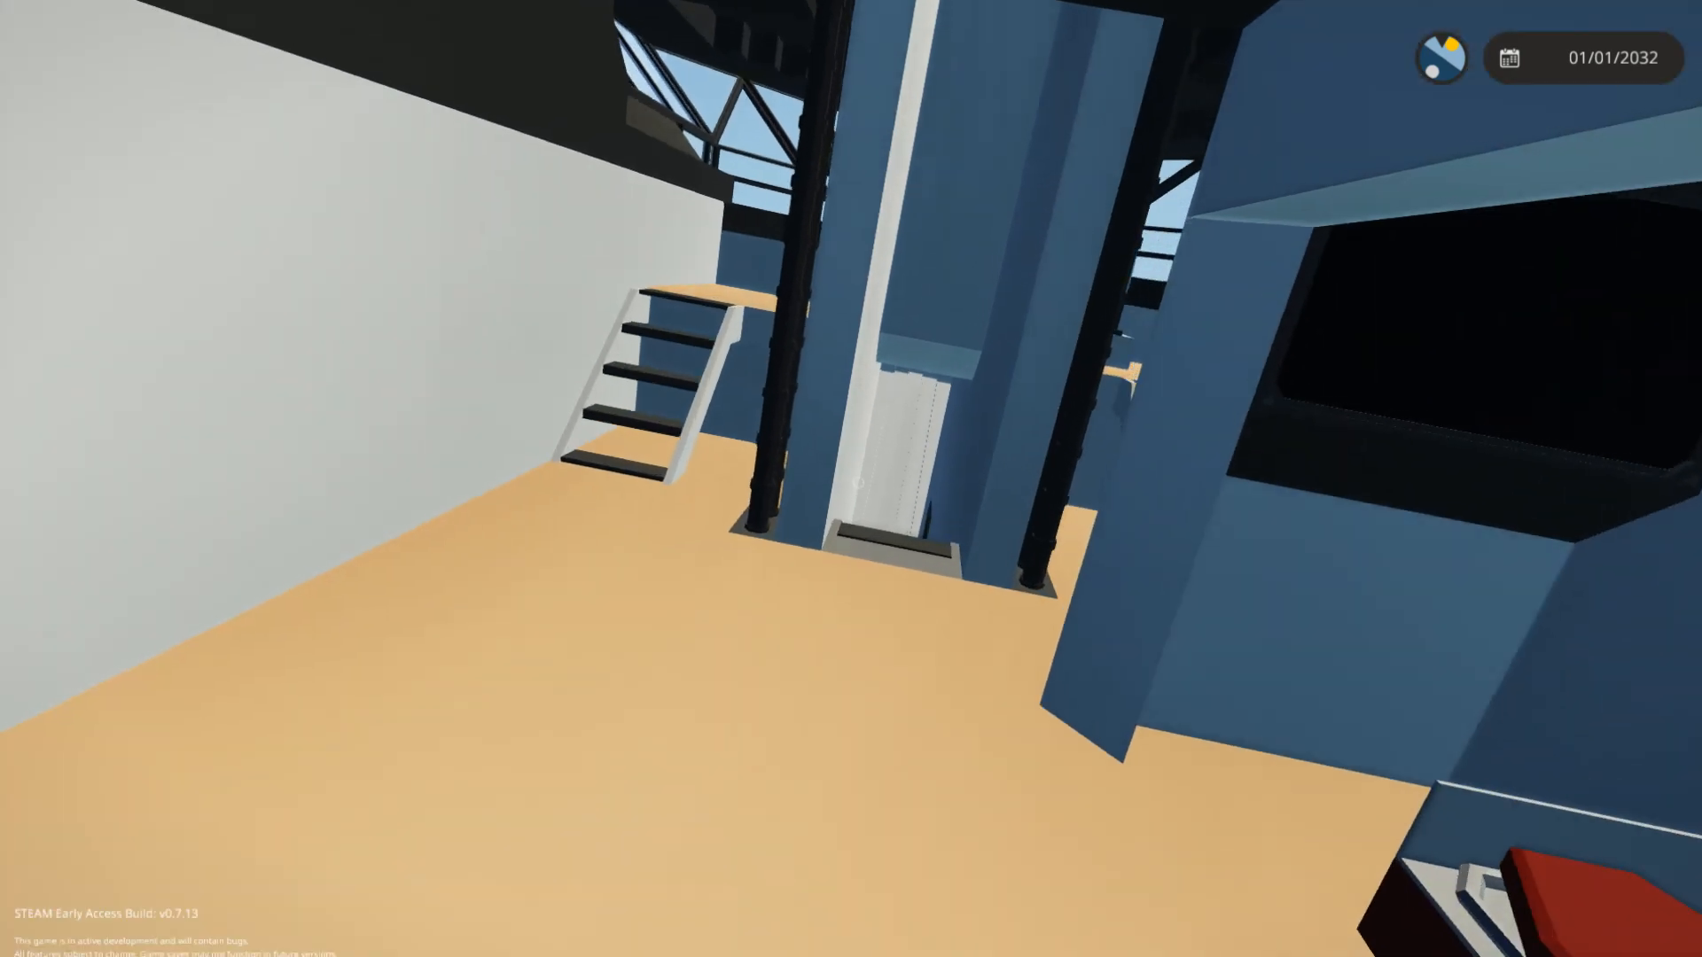
pyautogui.moveTo(851, 479)
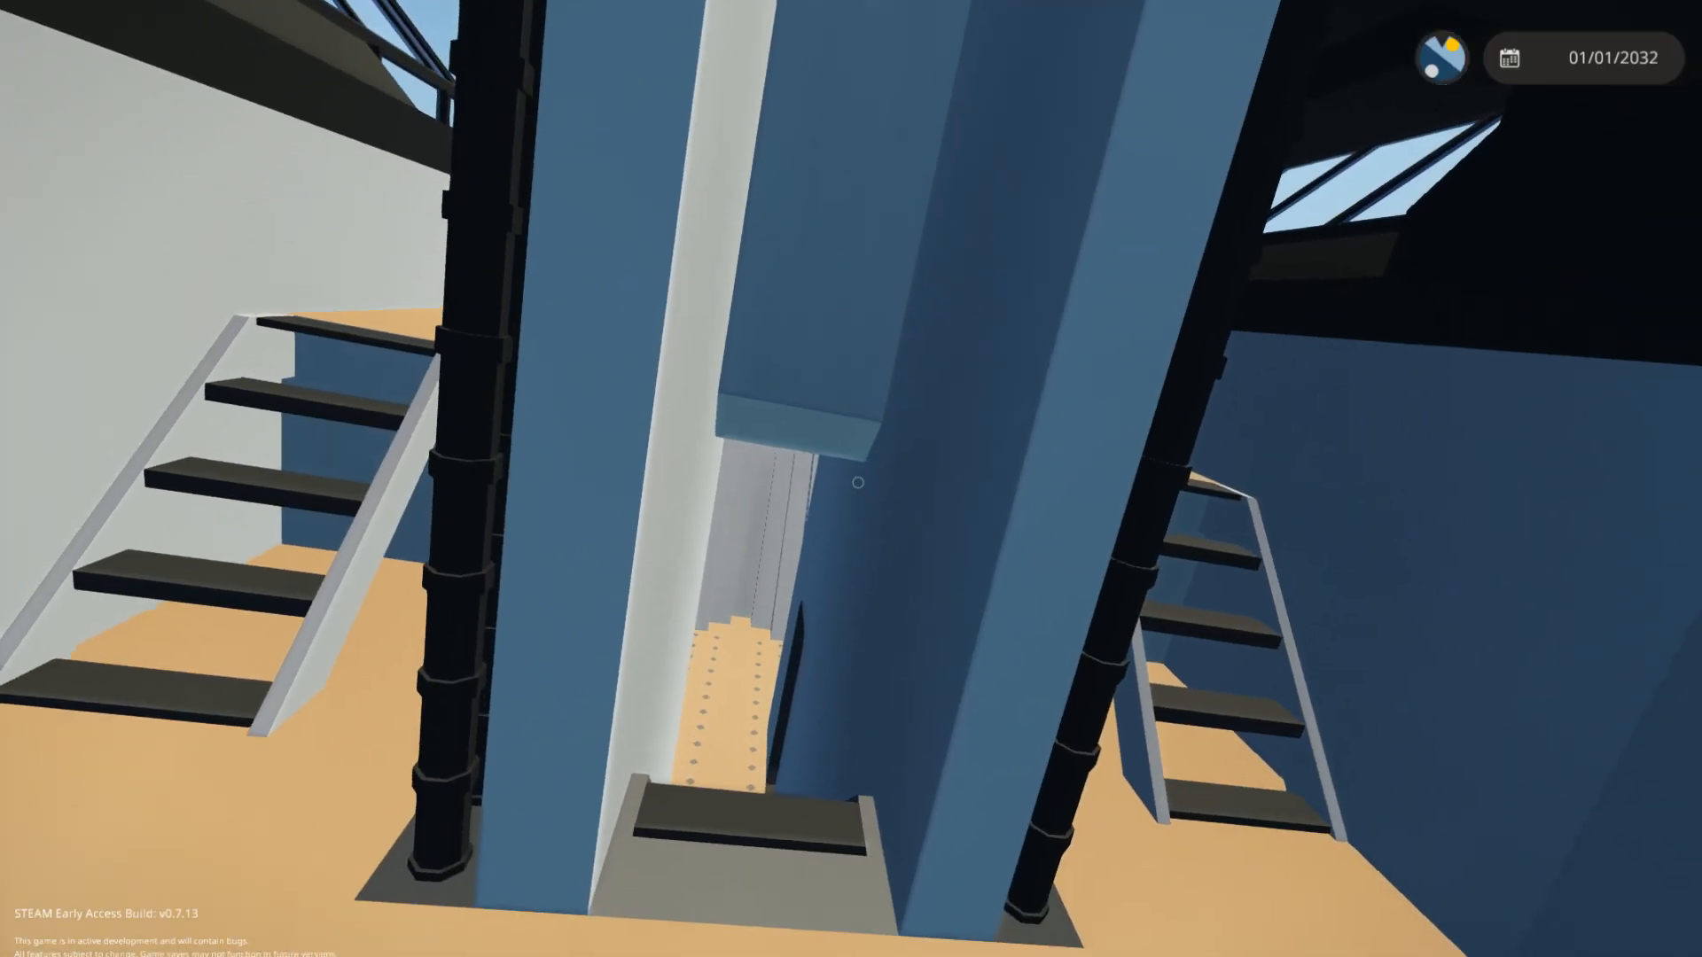
pyautogui.moveTo(851, 483)
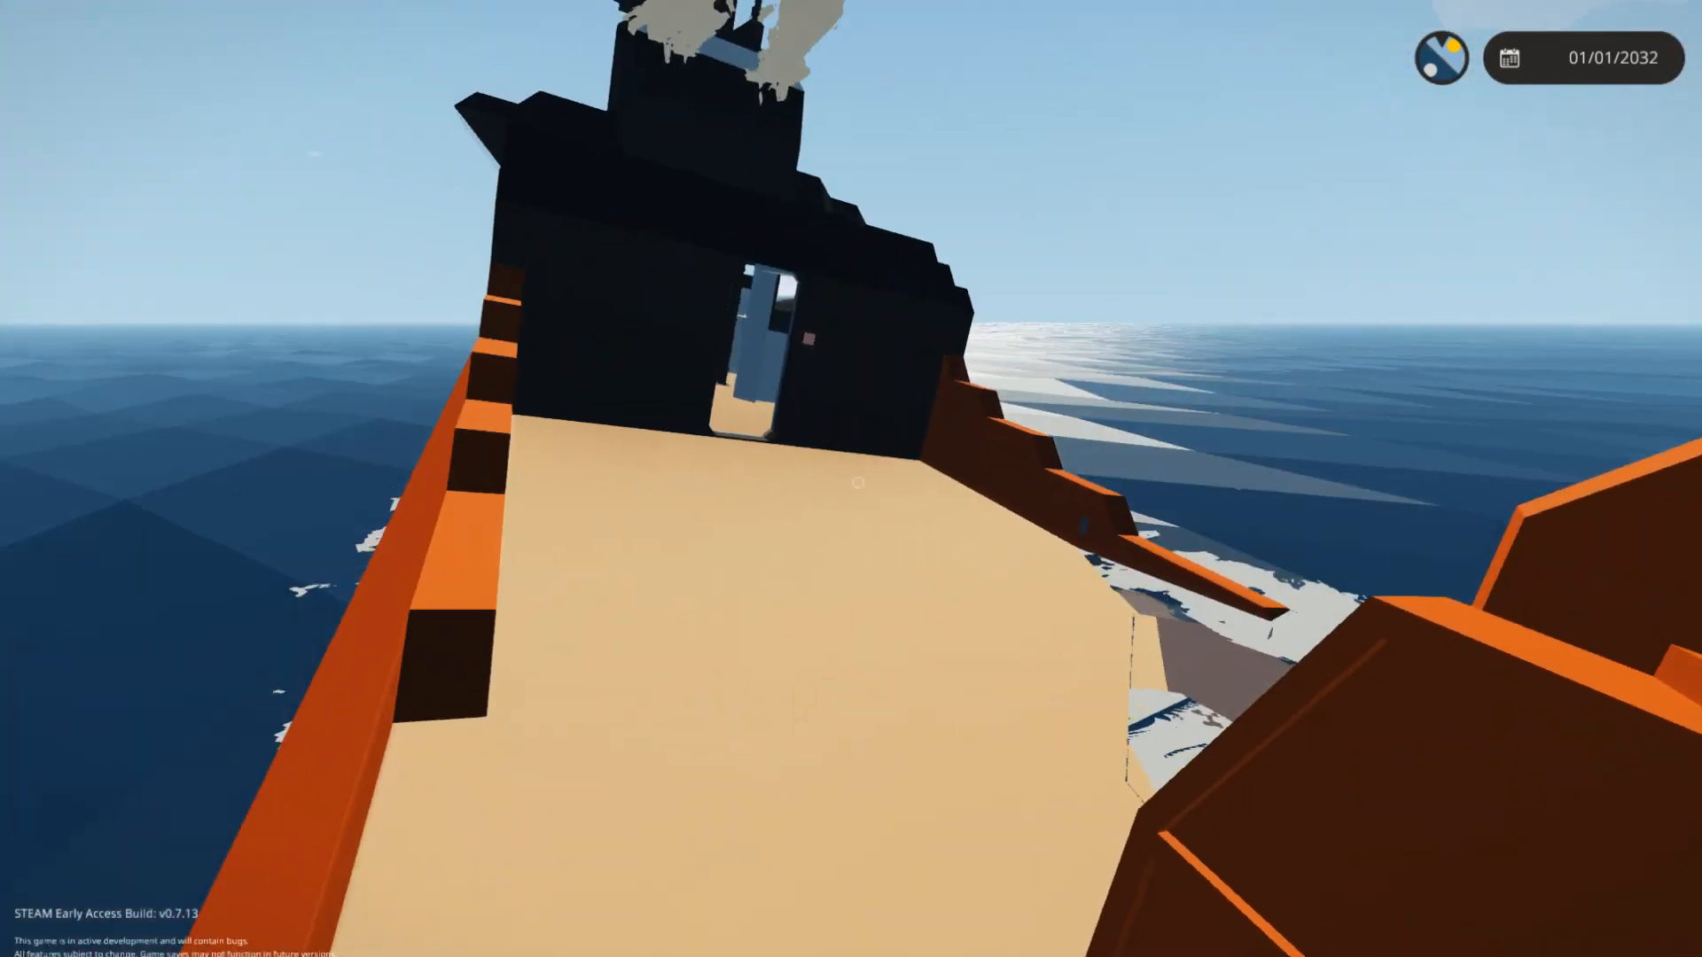
pyautogui.moveTo(851, 479)
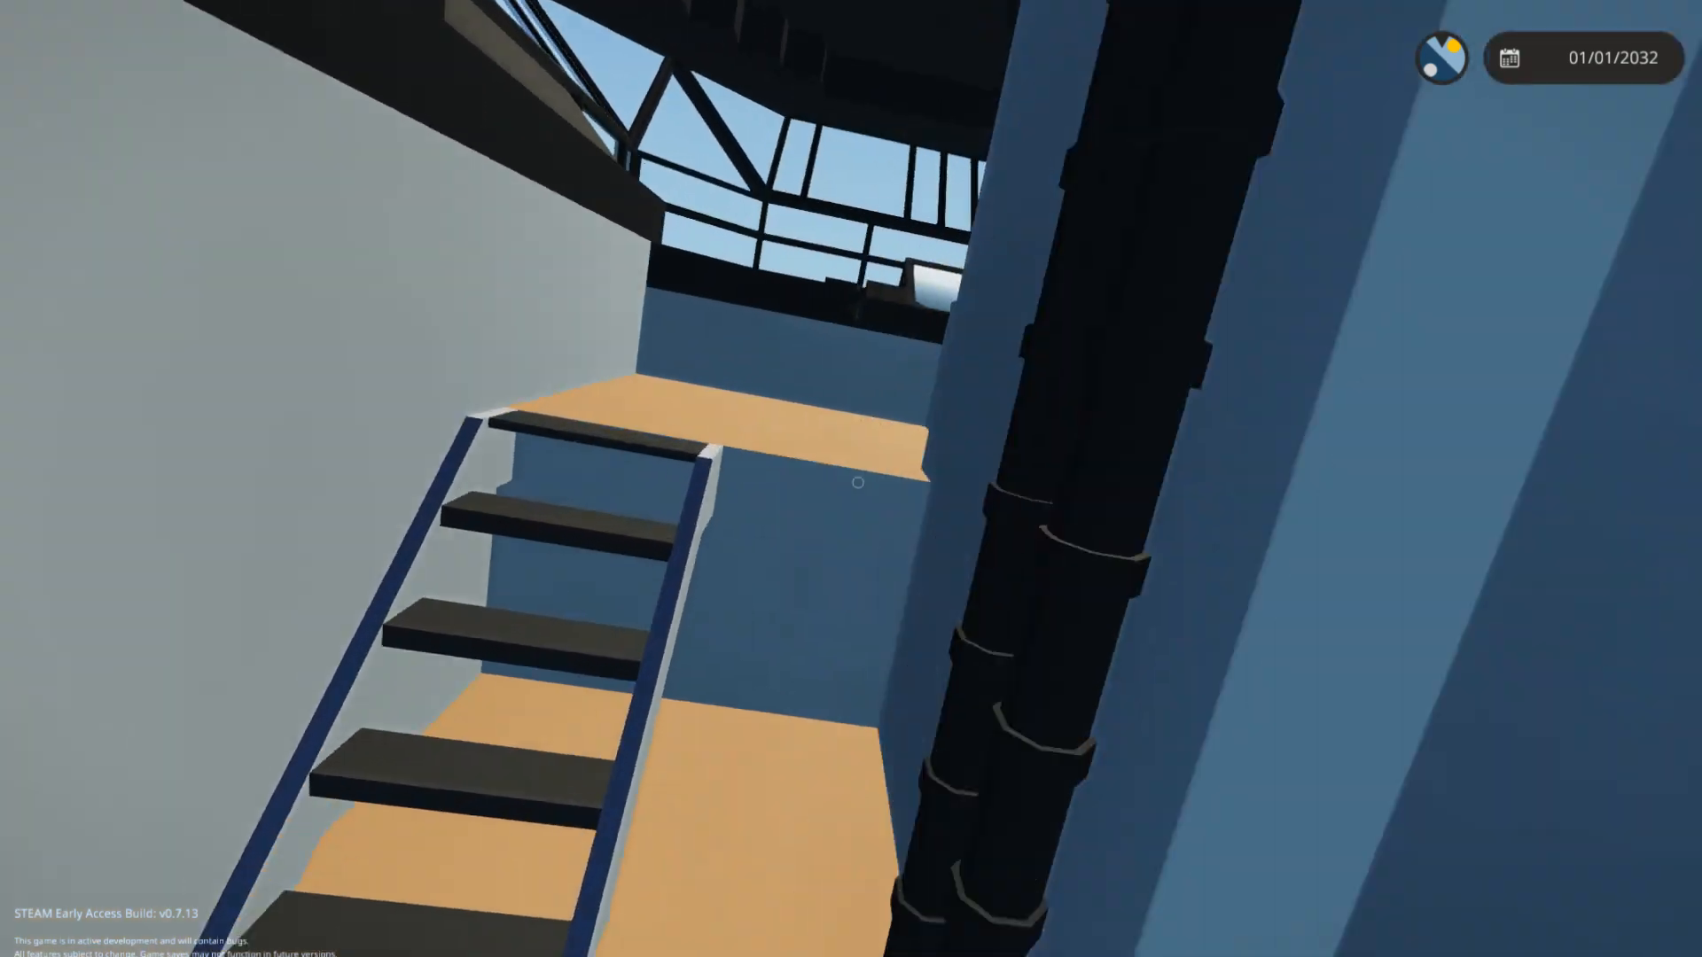
pyautogui.moveTo(851, 483)
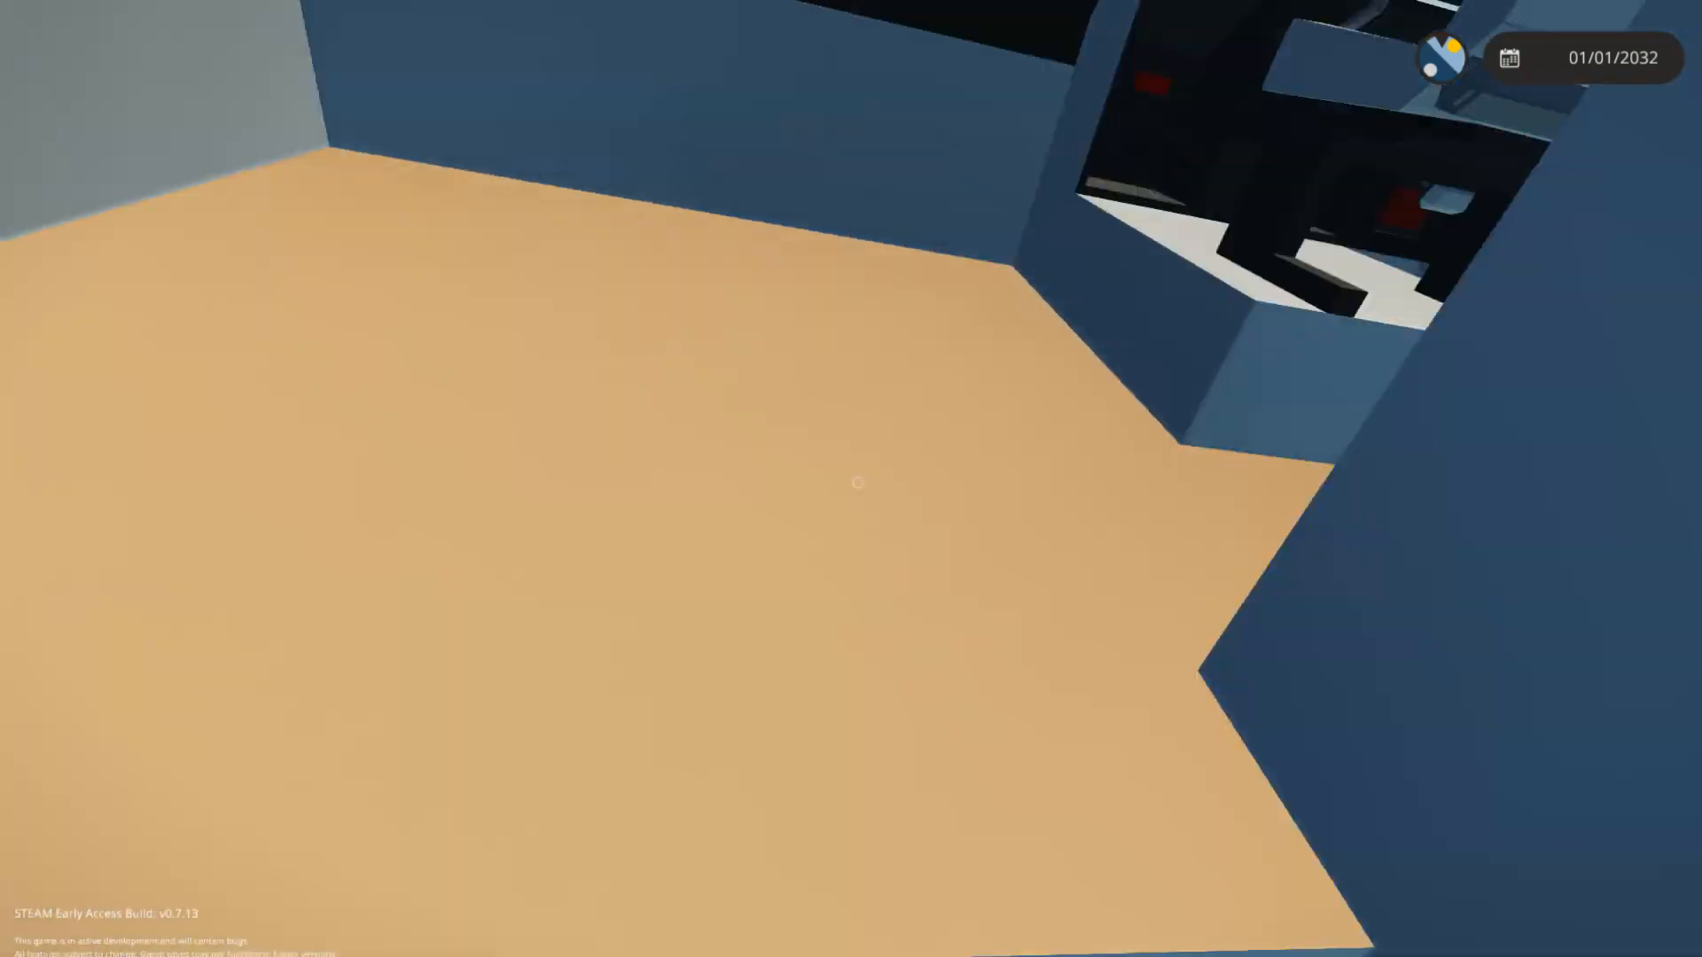
pyautogui.moveTo(851, 478)
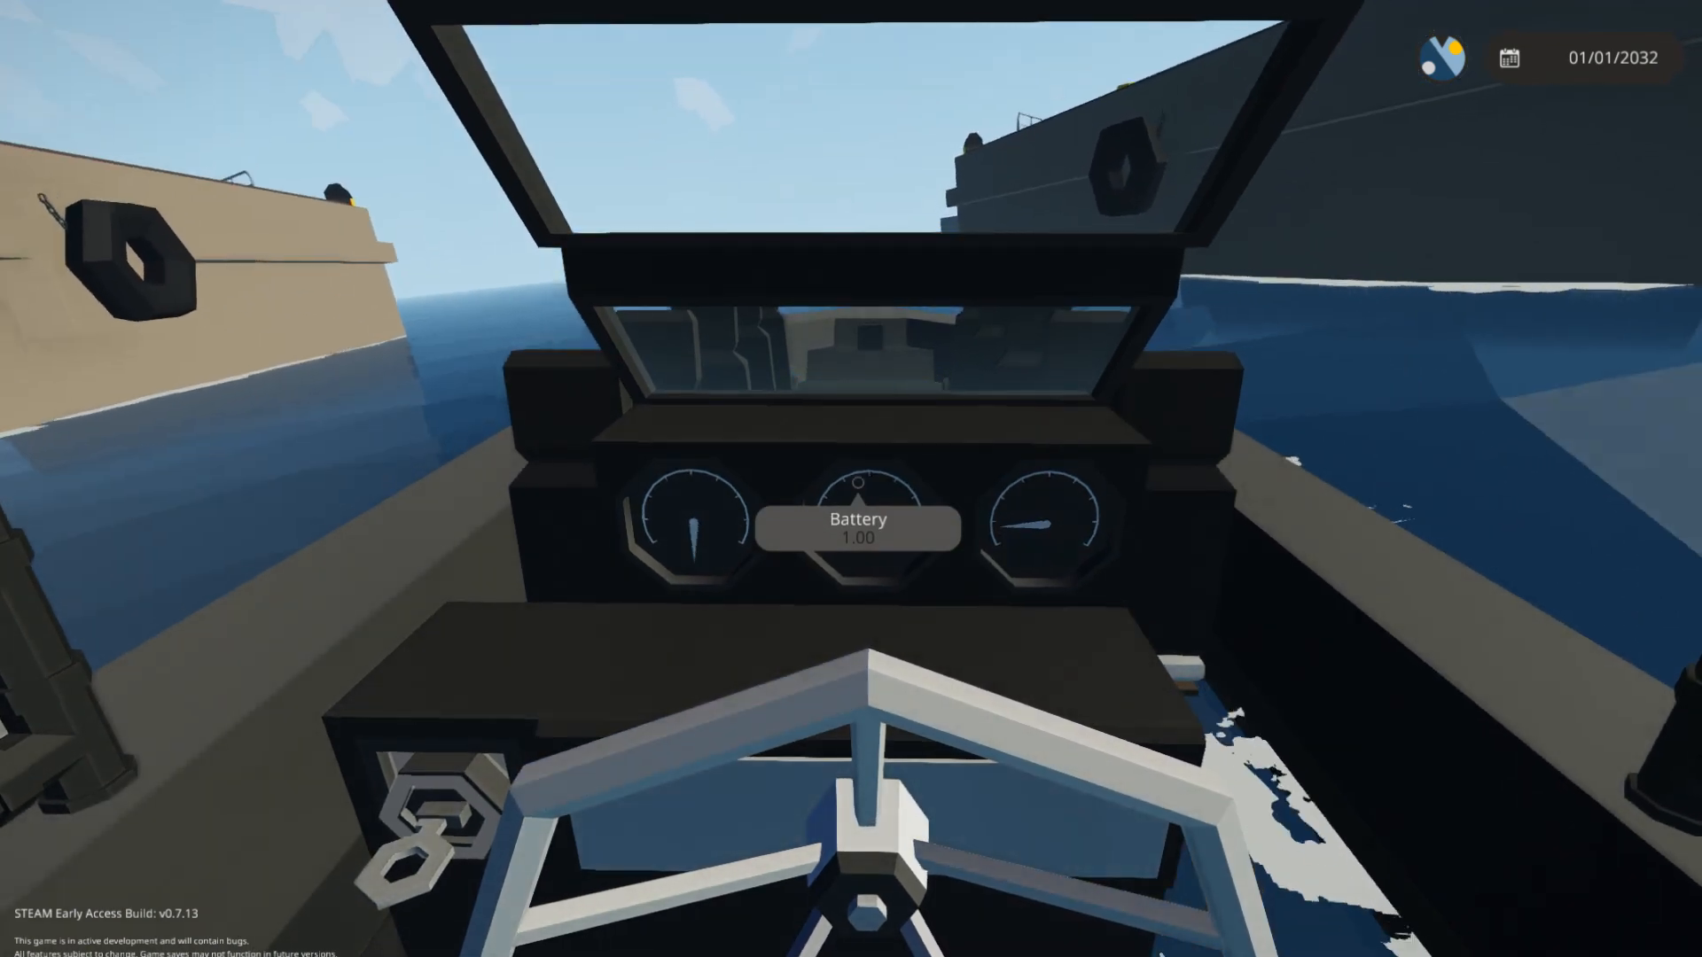
pyautogui.moveTo(851, 478)
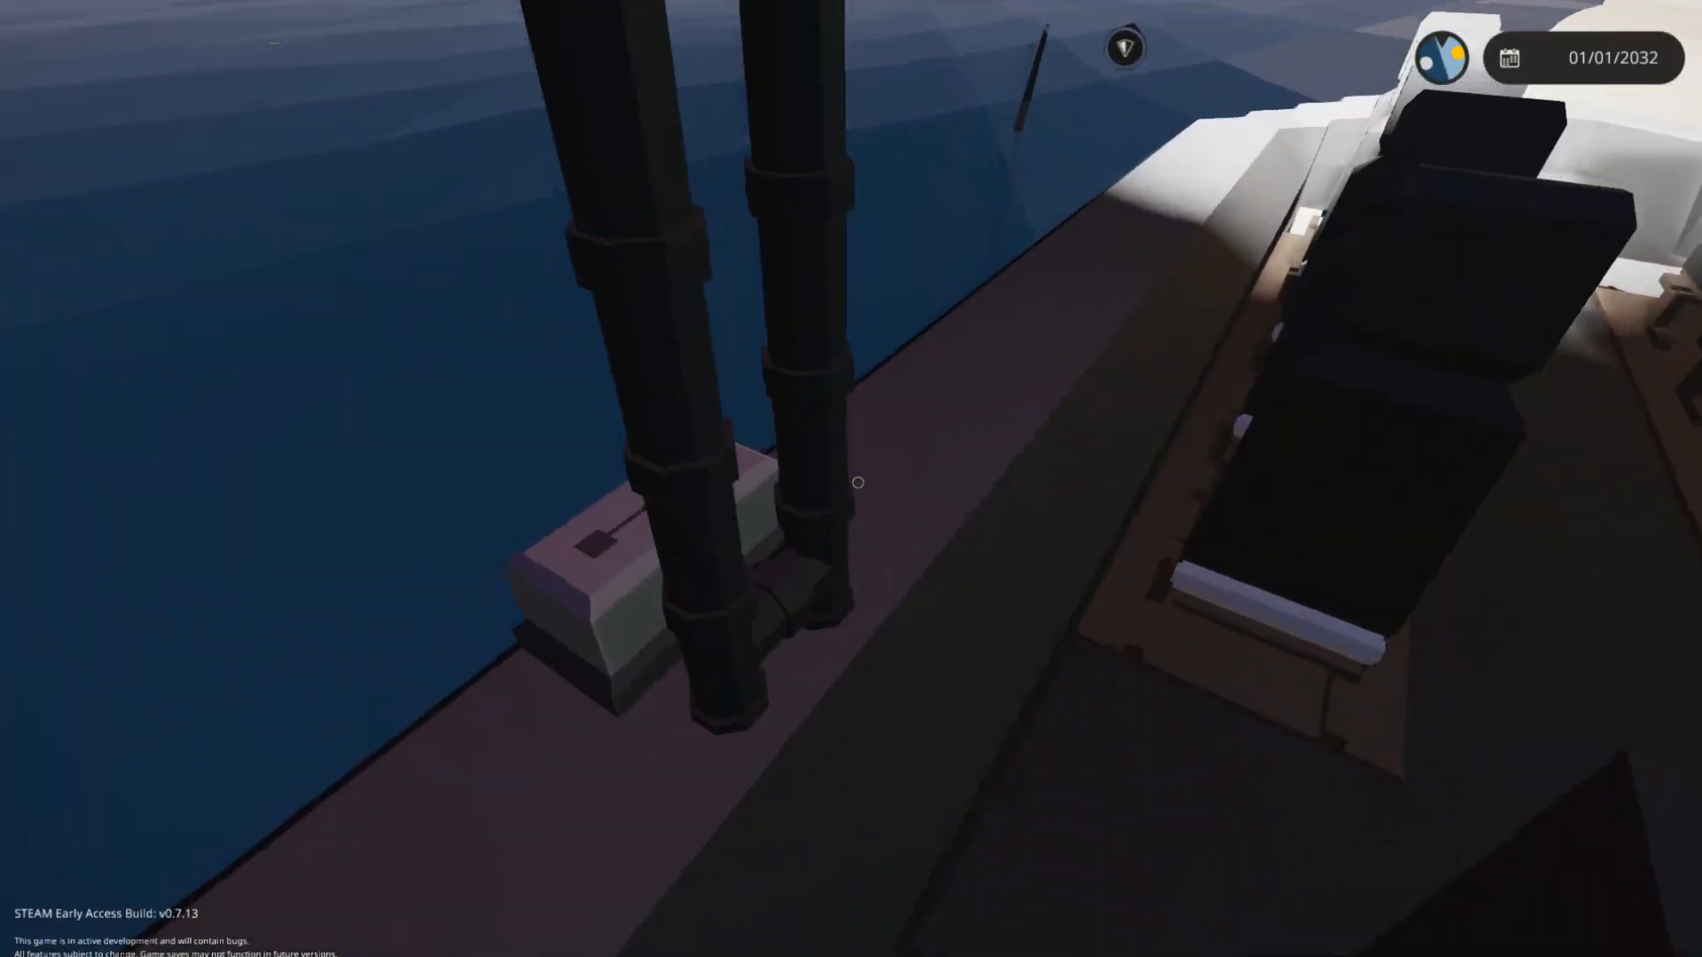
pyautogui.moveTo(857, 483)
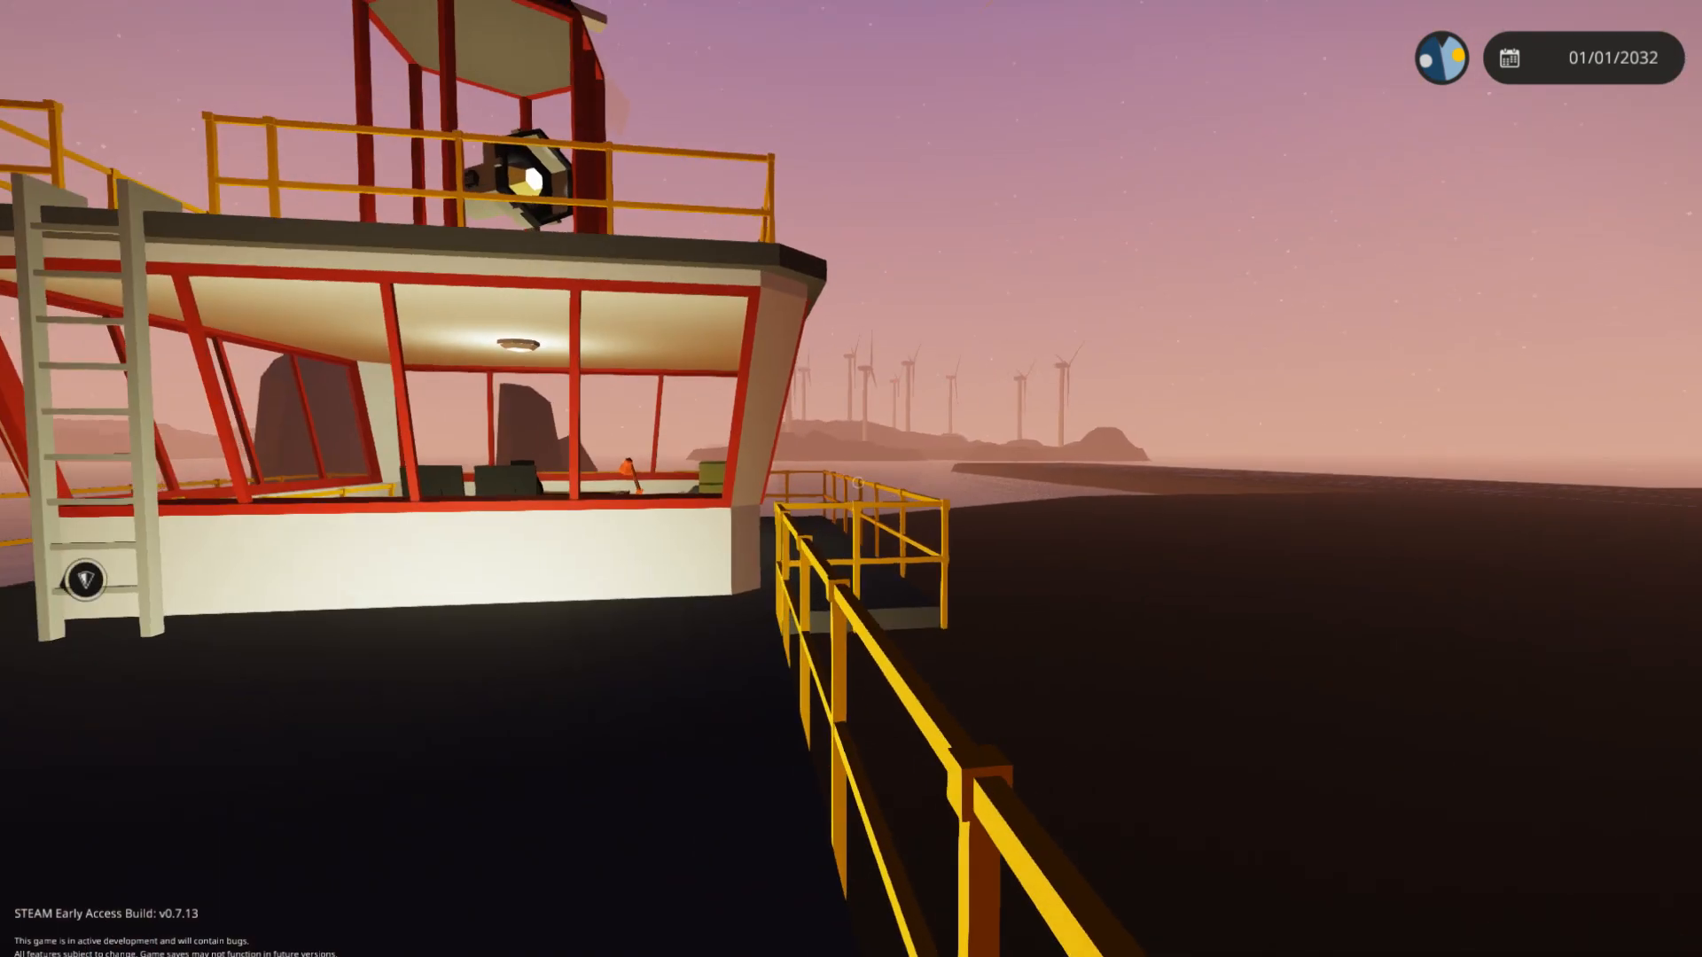
pyautogui.moveTo(851, 478)
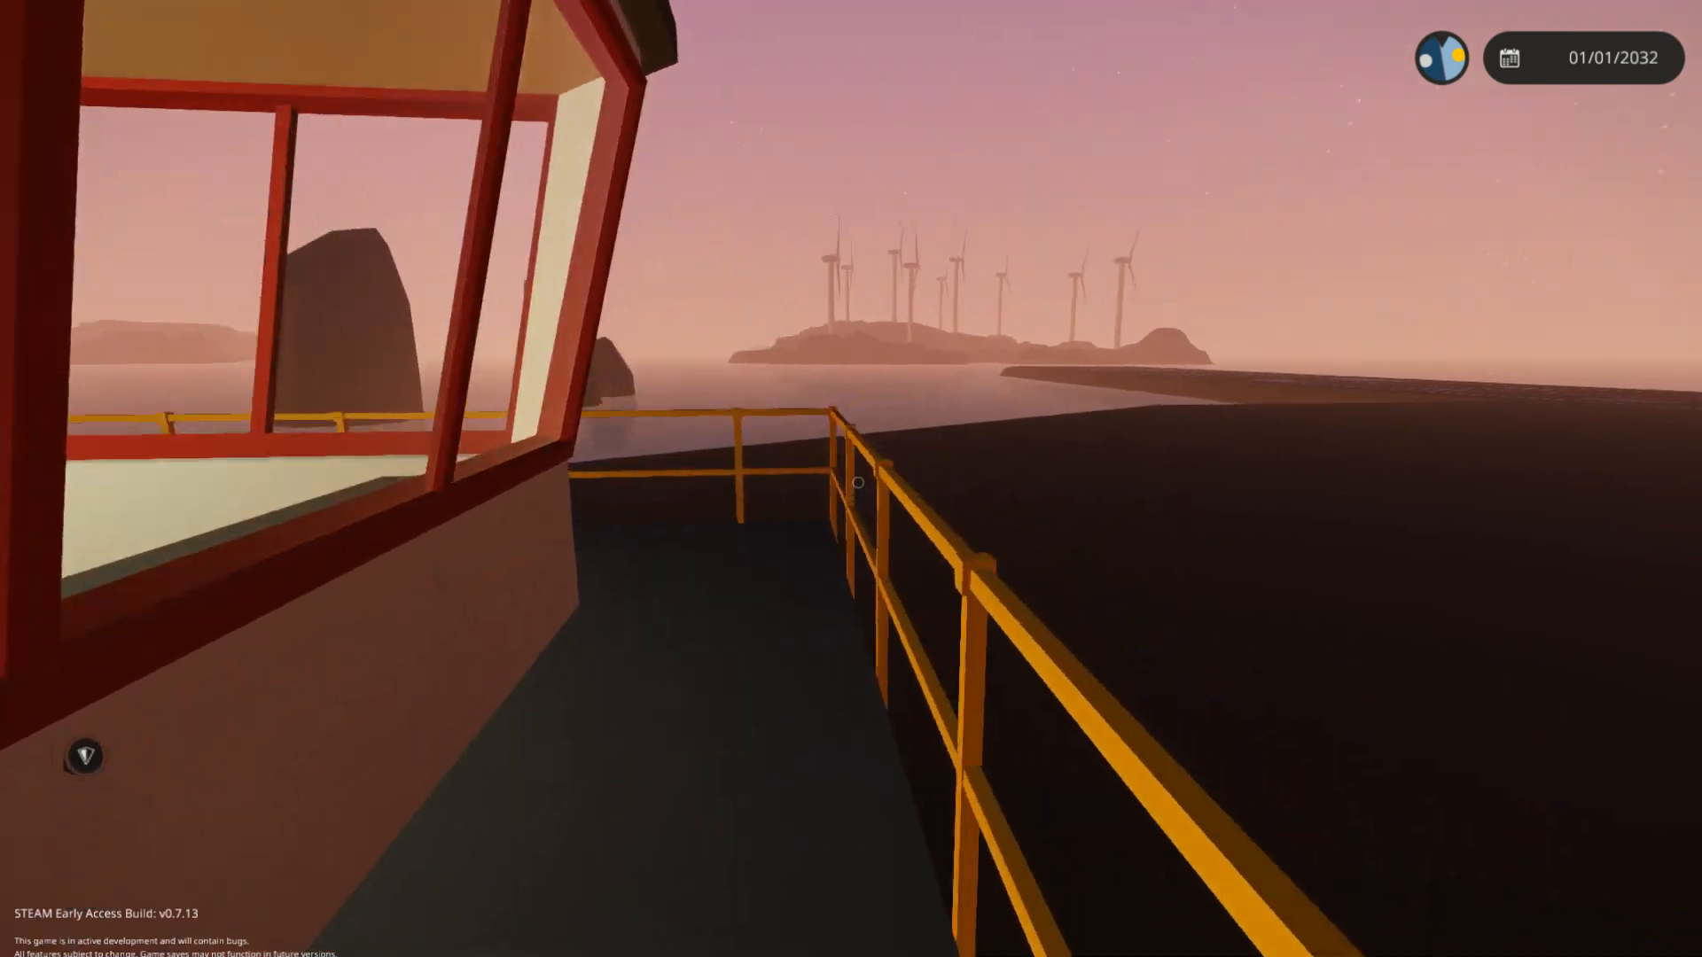